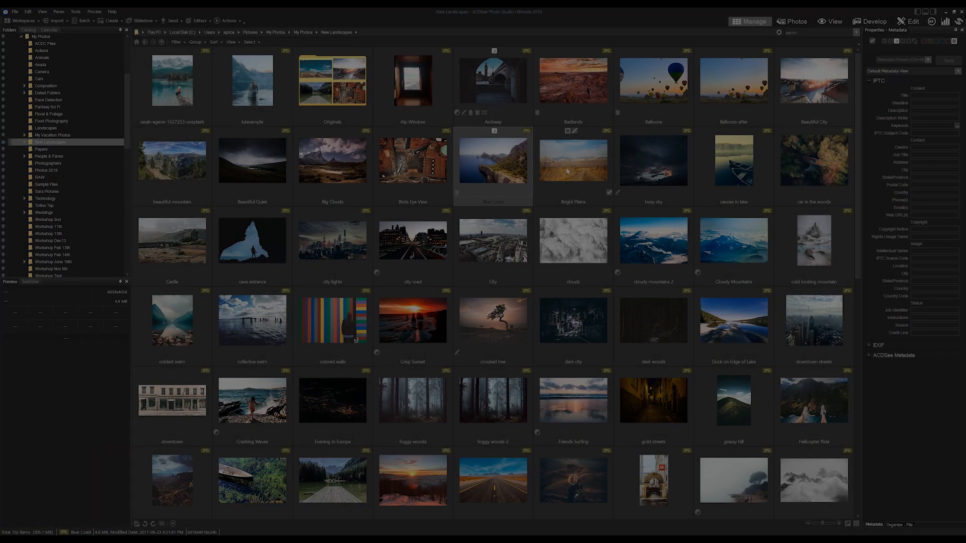
Show the Bright Plains photo in large single-photo Preview mode with the filmstrip
left_click(573, 159)
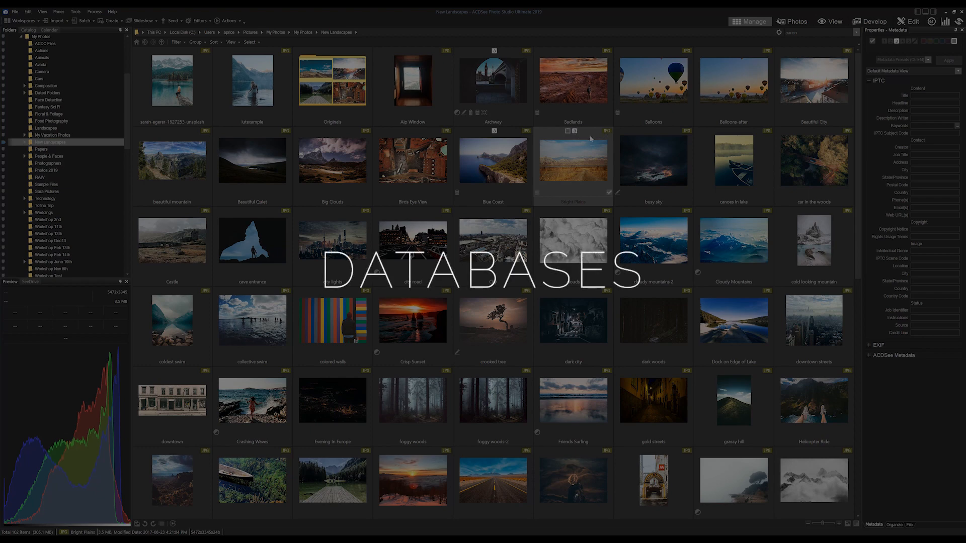
left_click(232, 41)
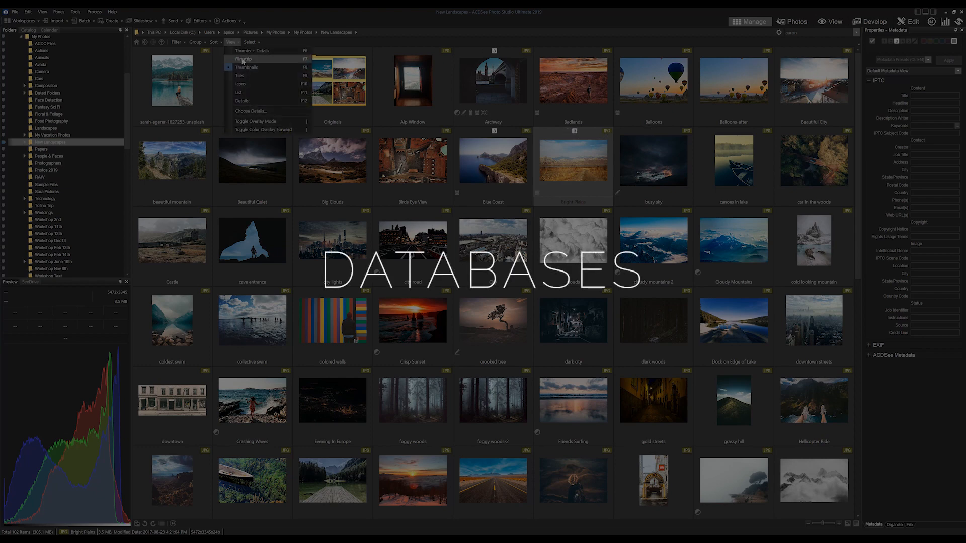
left_click(242, 59)
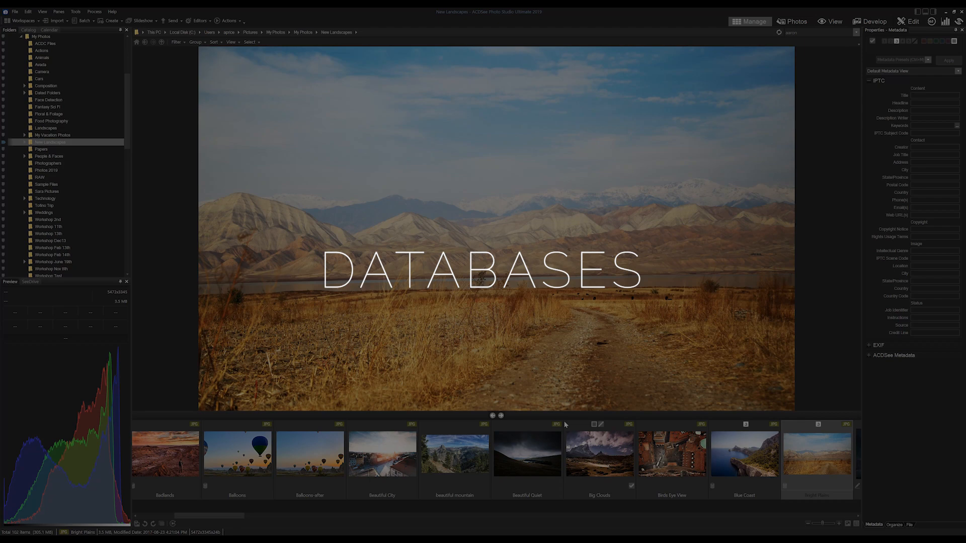
scroll("left", 3)
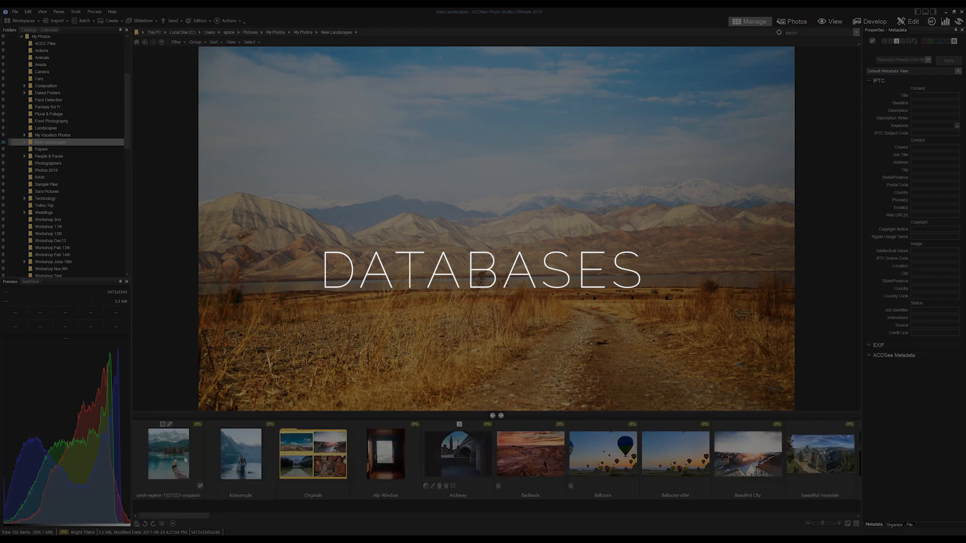
Preview the lakeside woman, wading woman, Alp Window, Archway and Badlands photos in turn
left_click(168, 454)
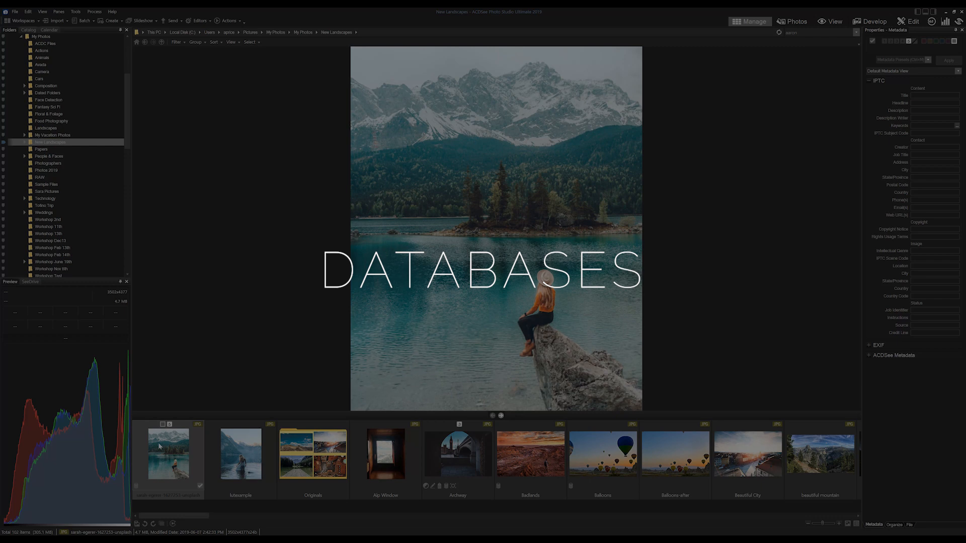
left_click(239, 454)
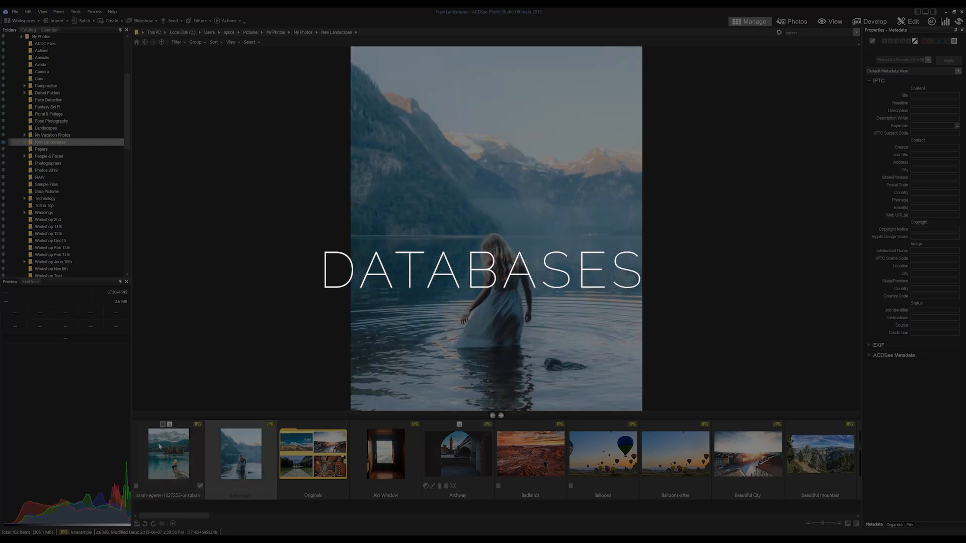
left_click(385, 453)
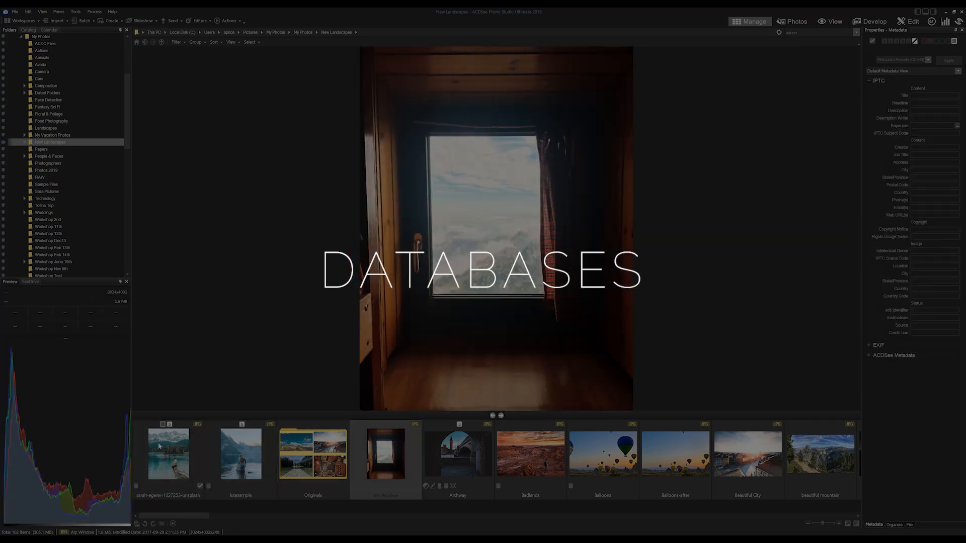
left_click(456, 453)
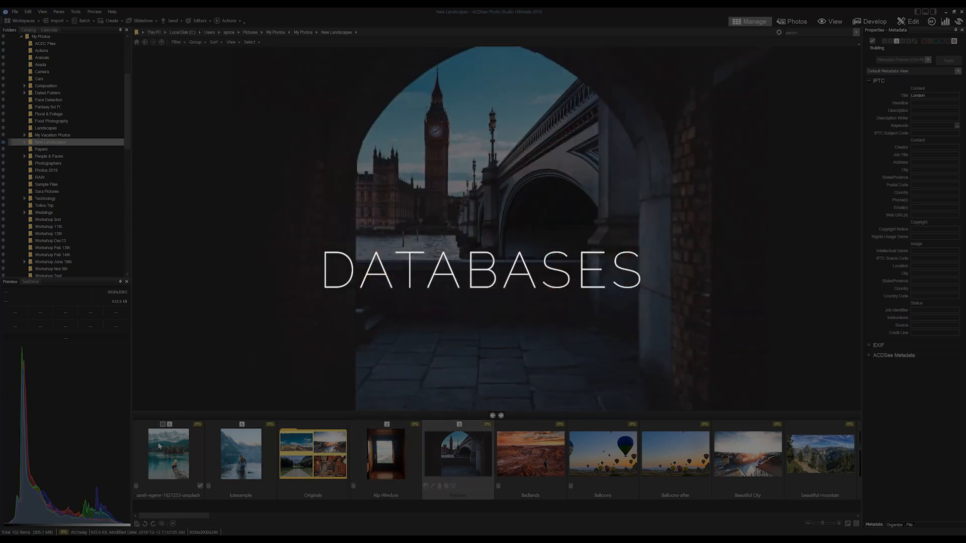
left_click(530, 455)
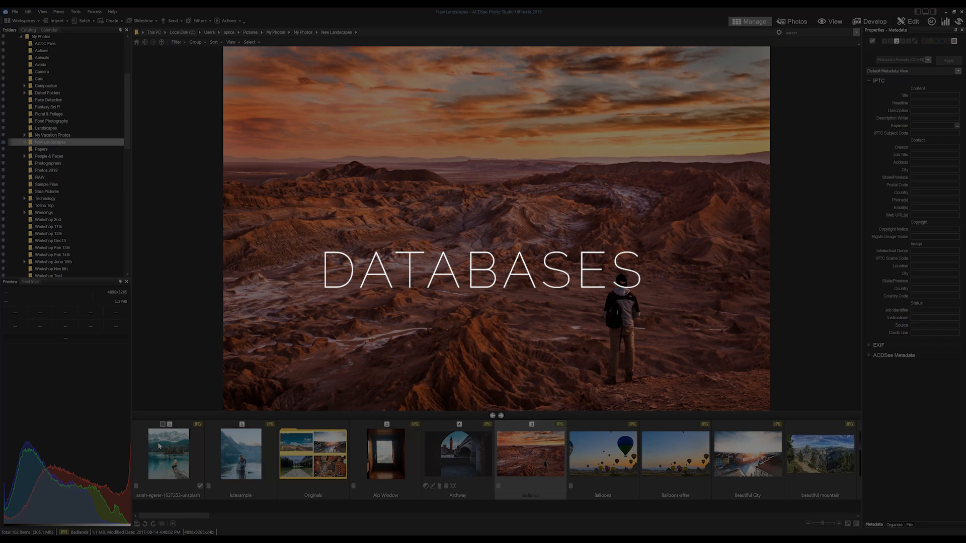
Preview Balloons after, Beautiful City, Beautiful Quiet, Big Clouds and neighbouring landscapes
left_click(674, 454)
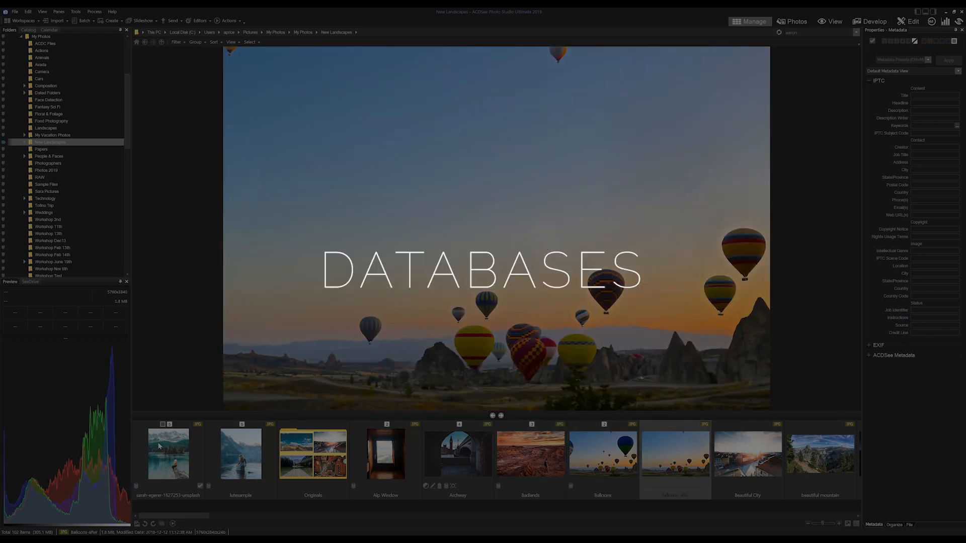
left_click(748, 455)
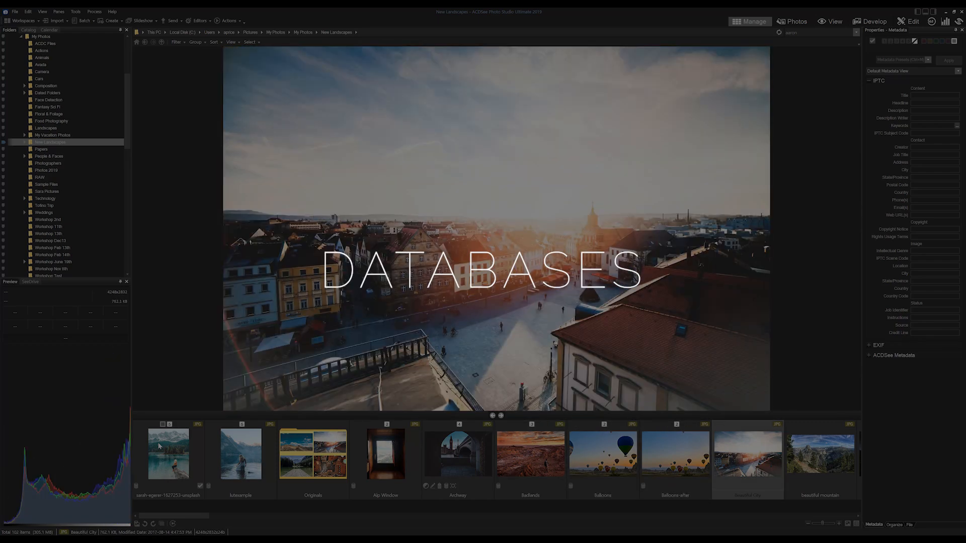
left_click(818, 454)
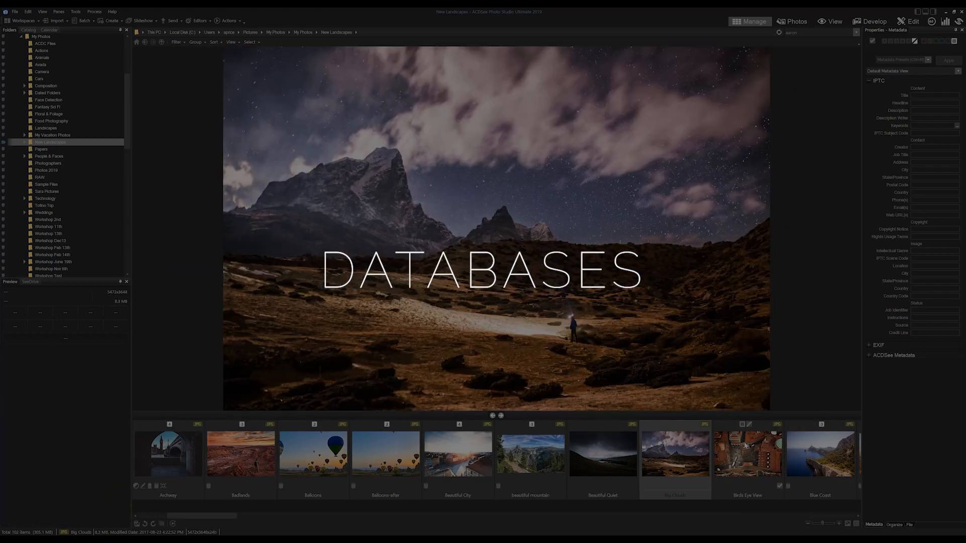
left_click(603, 454)
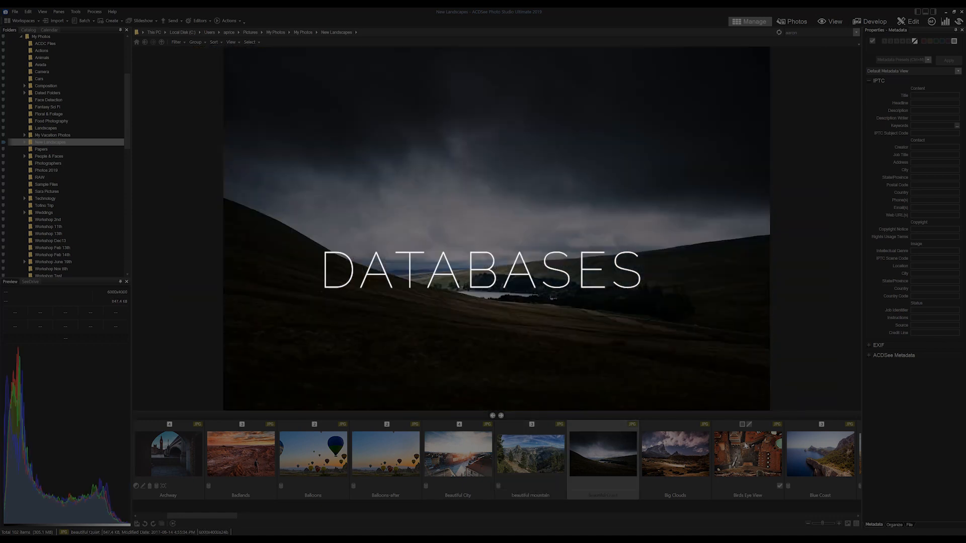
left_click(674, 453)
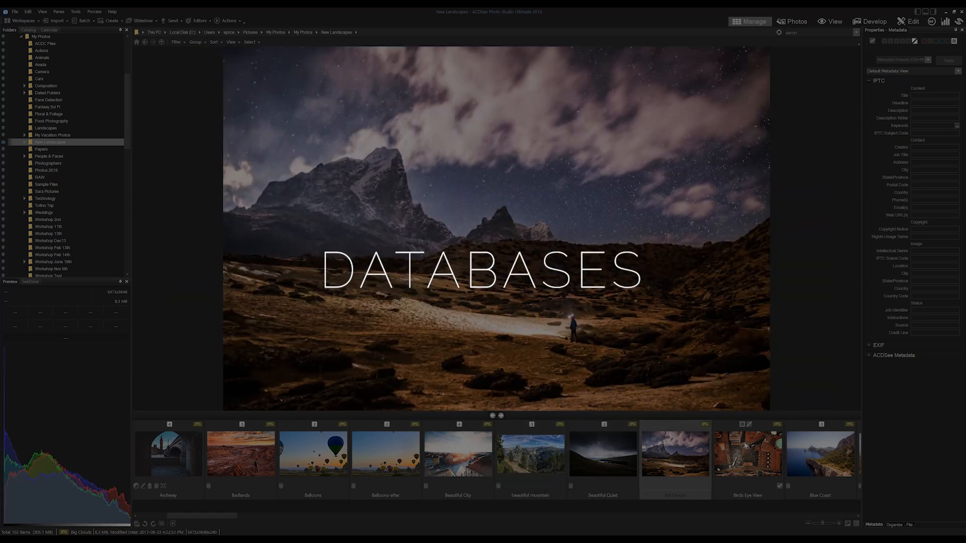
left_click(746, 453)
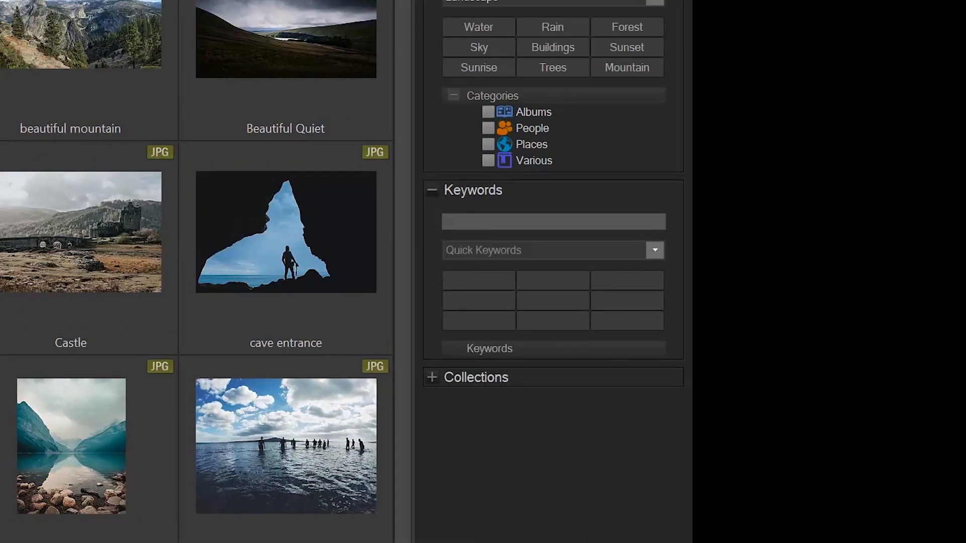
Enter the keyword 'Night', then filter the catalog by rating to list matching photos
type("Night")
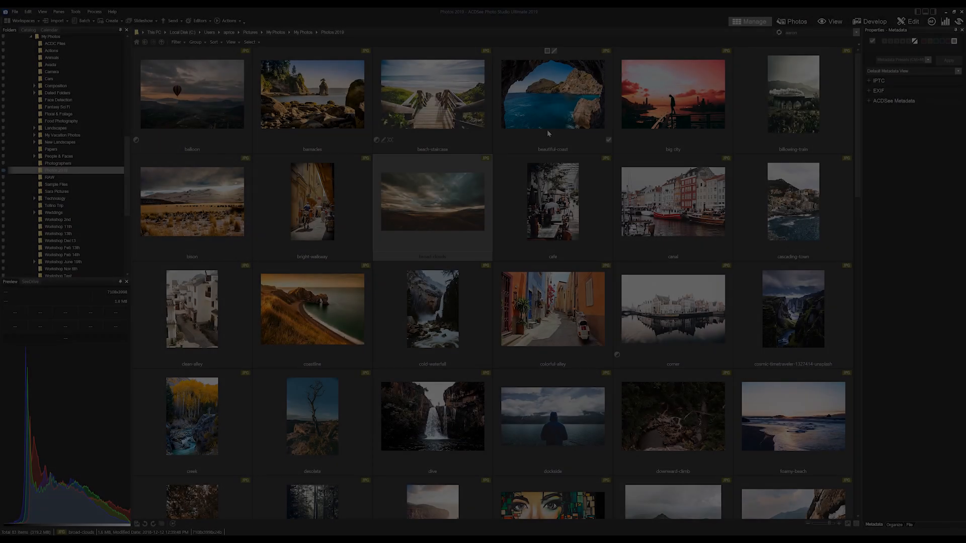
scroll("down", 3)
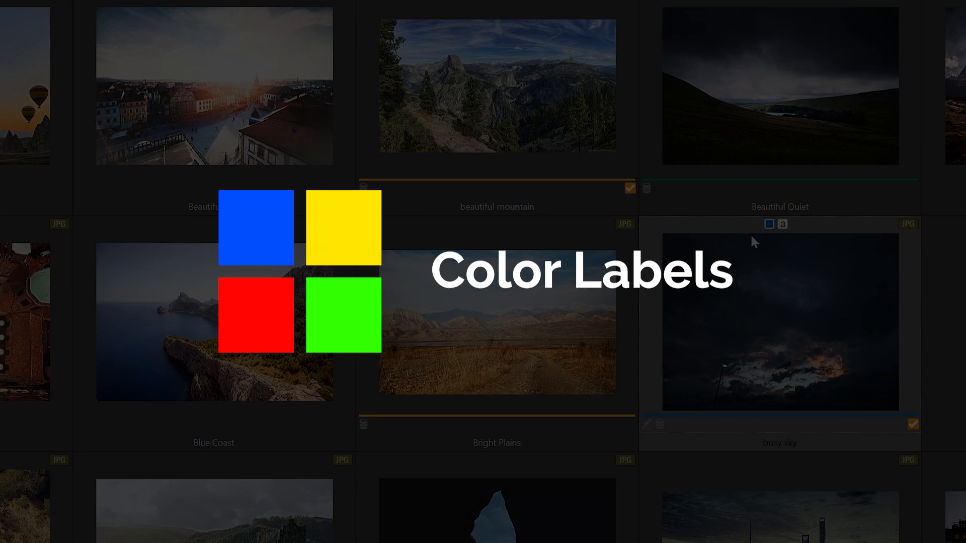
left_click(236, 229)
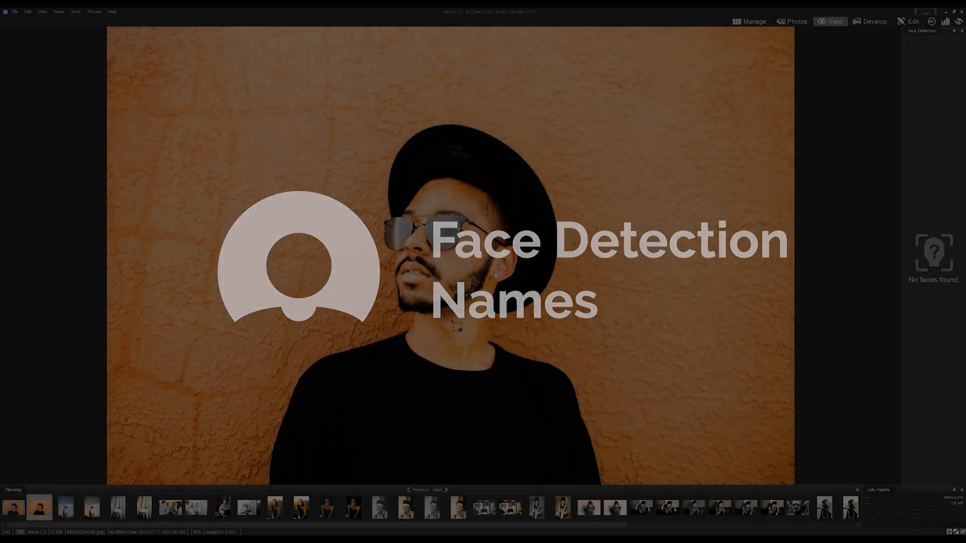
left_click(748, 21)
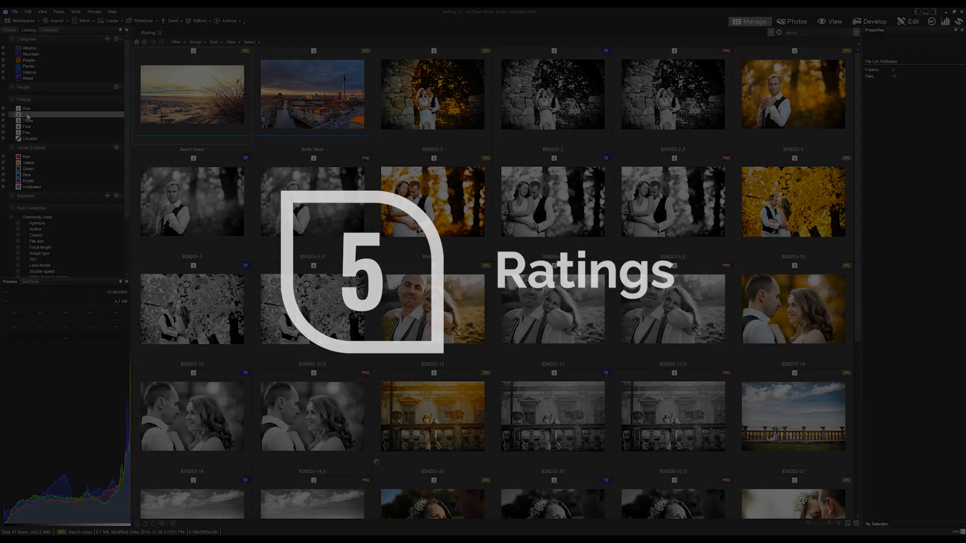
left_click(26, 120)
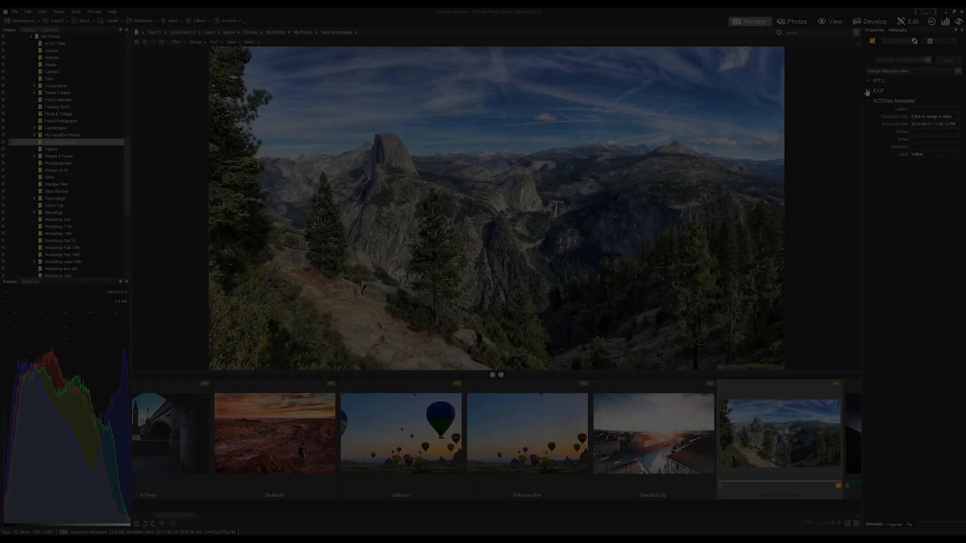
Expand then fold the EXIF section so IPTC, EXIF and ACDSee Metadata are all collapsed
left_click(878, 90)
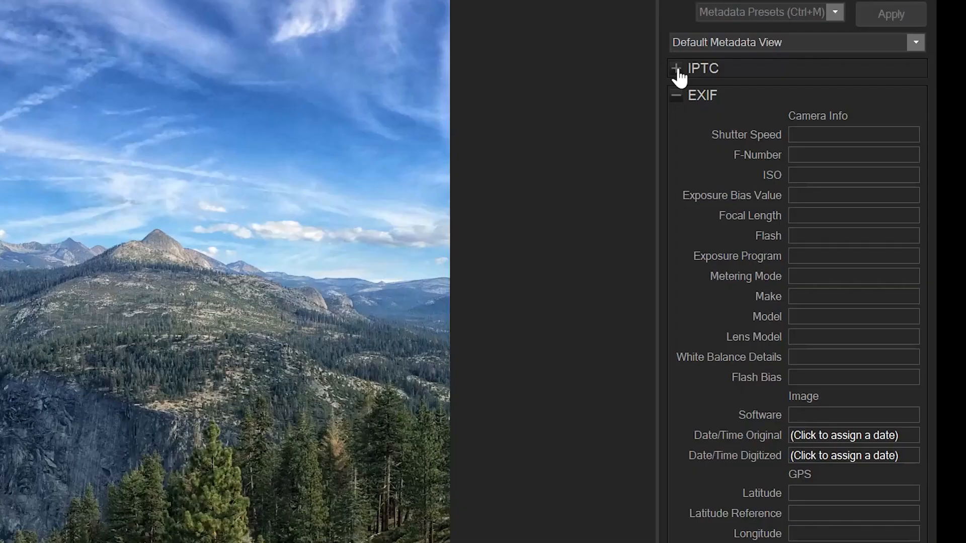
left_click(676, 69)
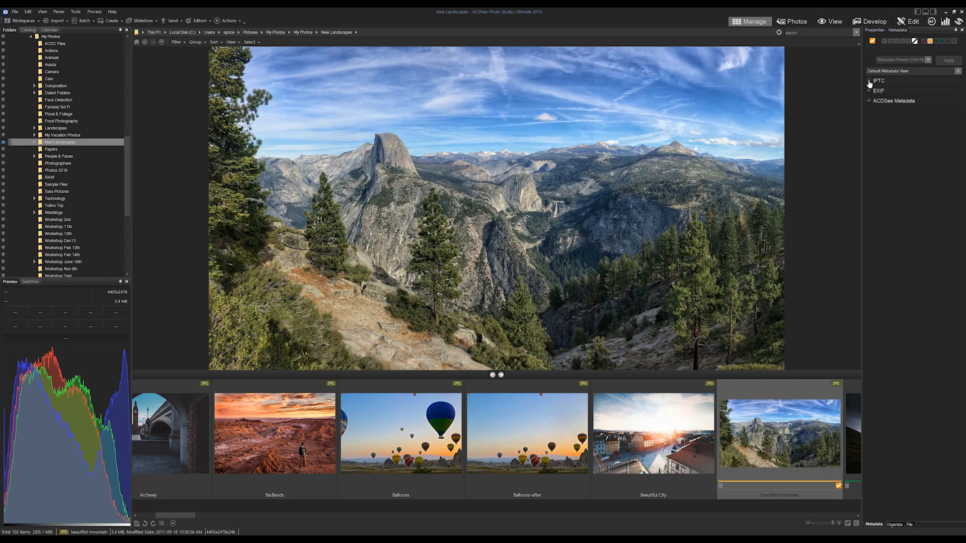
left_click(877, 80)
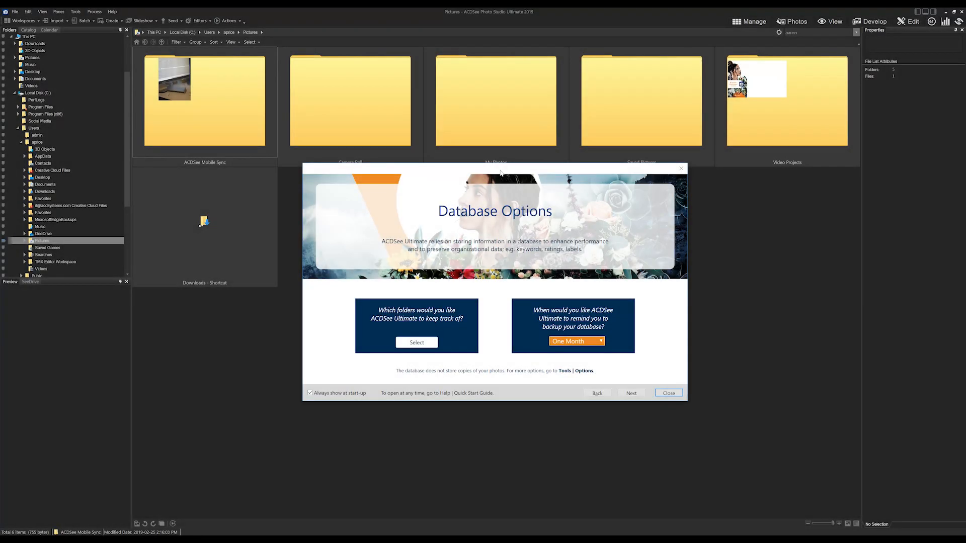
Dismiss the Database Options welcome and return to the New Landscapes thumbnails
left_click(417, 342)
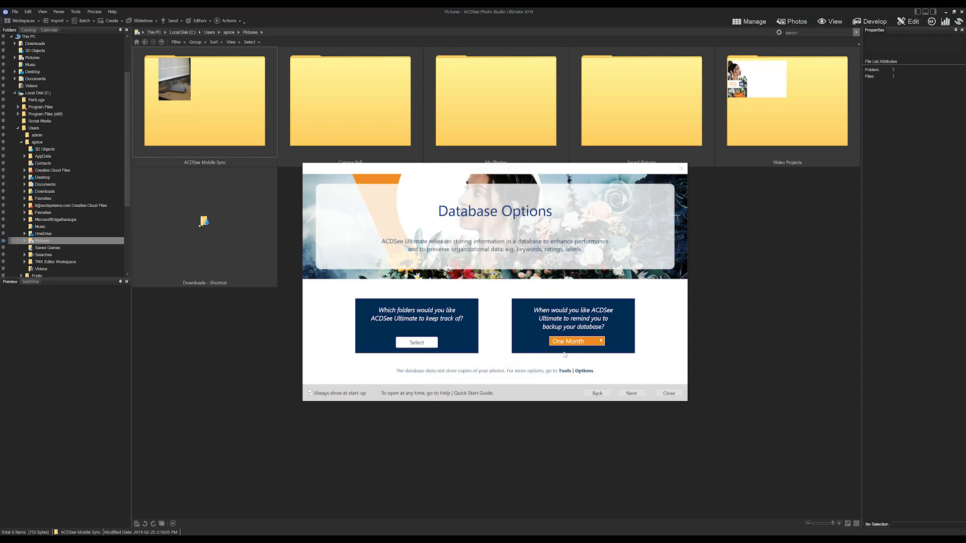
left_click(667, 393)
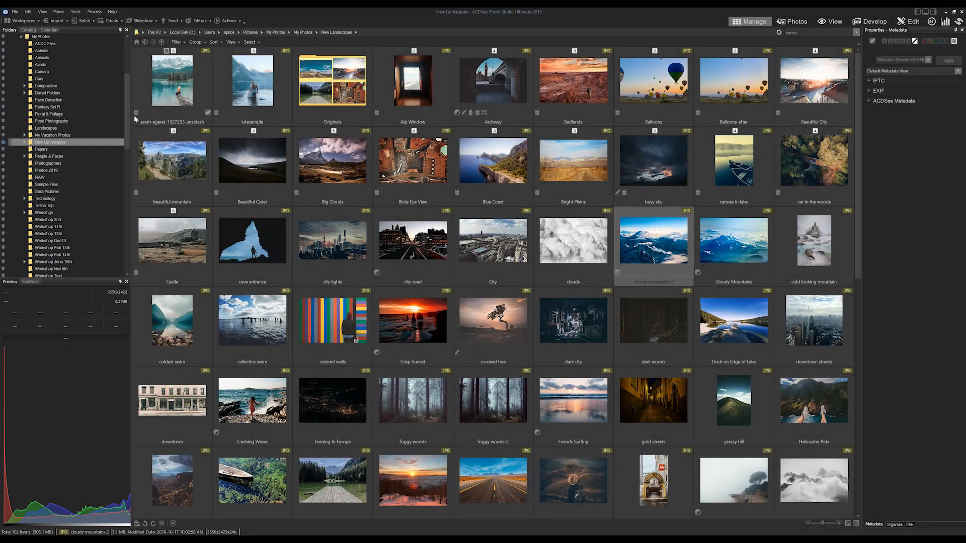
left_click(14, 11)
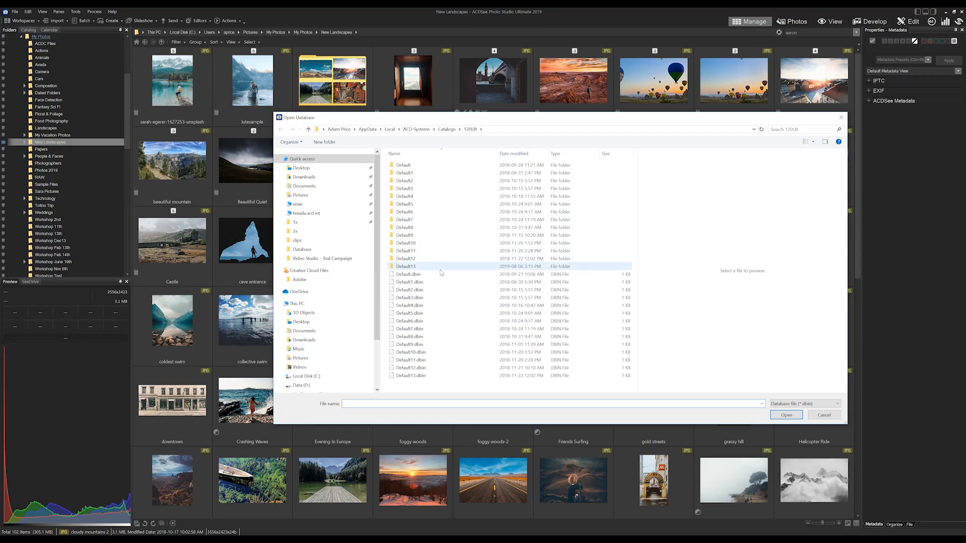
left_click(13, 12)
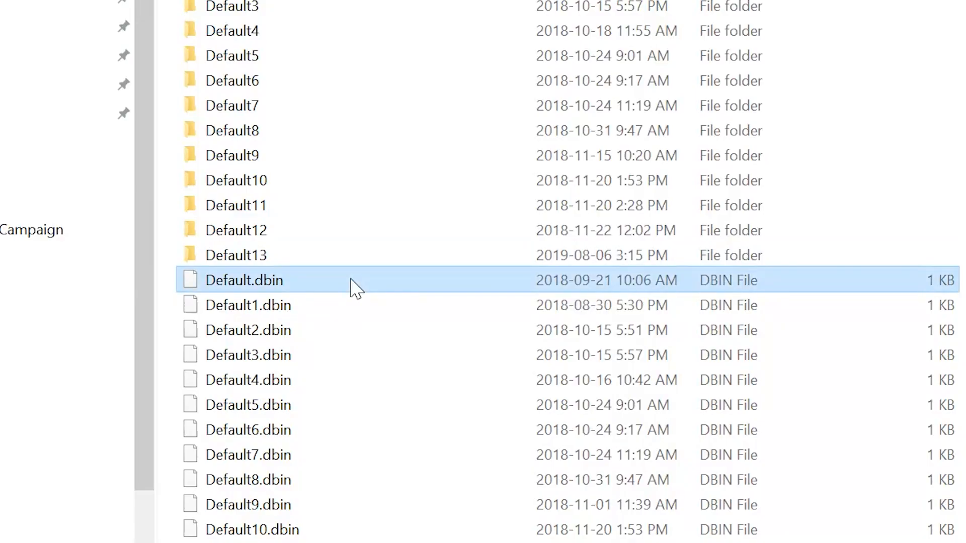
mouse_move(354, 281)
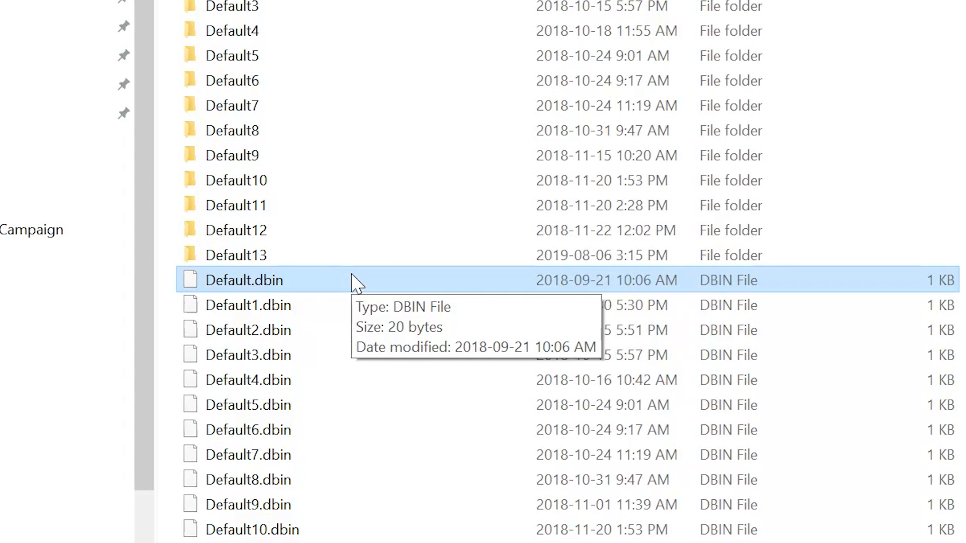
mouse_move(284, 302)
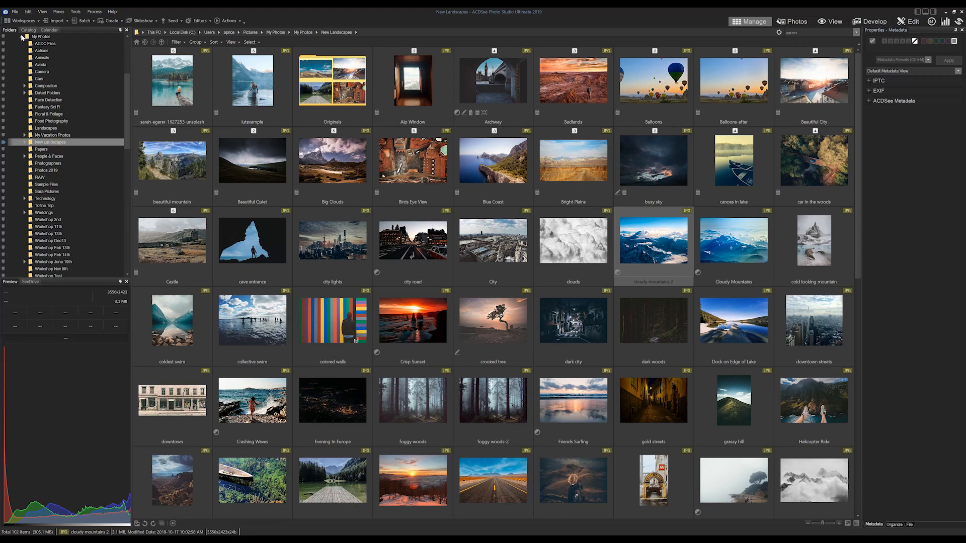
Create a new database named 'My New Database' and dismiss the confirmation prompt
left_click(14, 11)
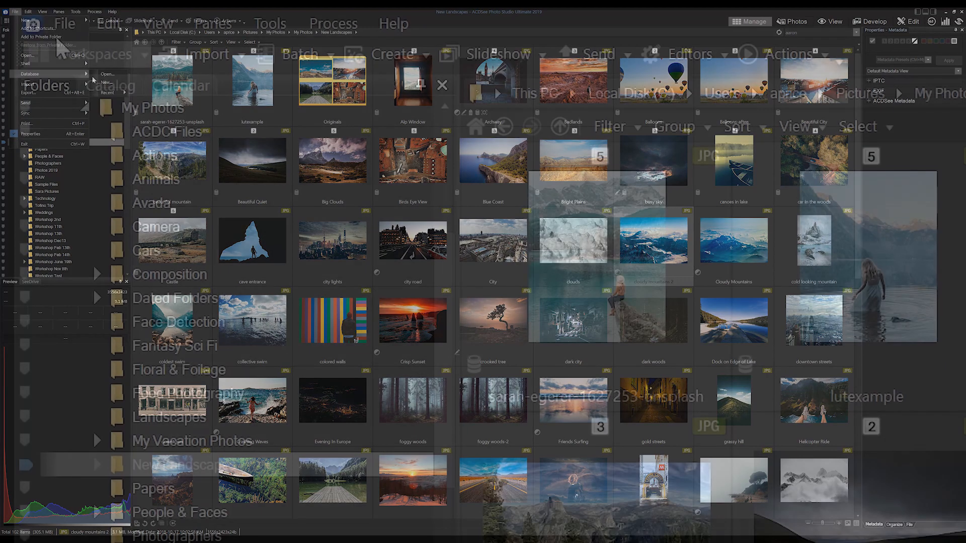
left_click(65, 23)
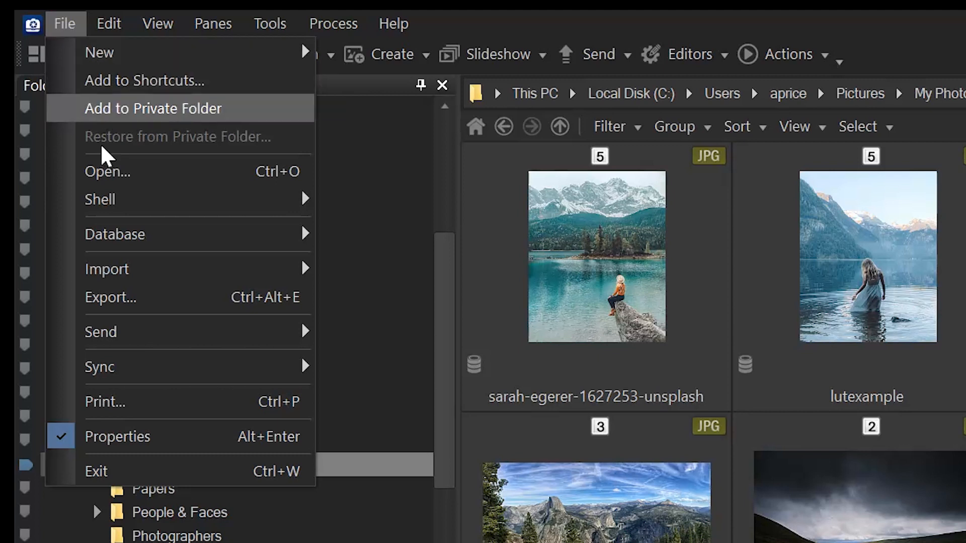
mouse_move(115, 234)
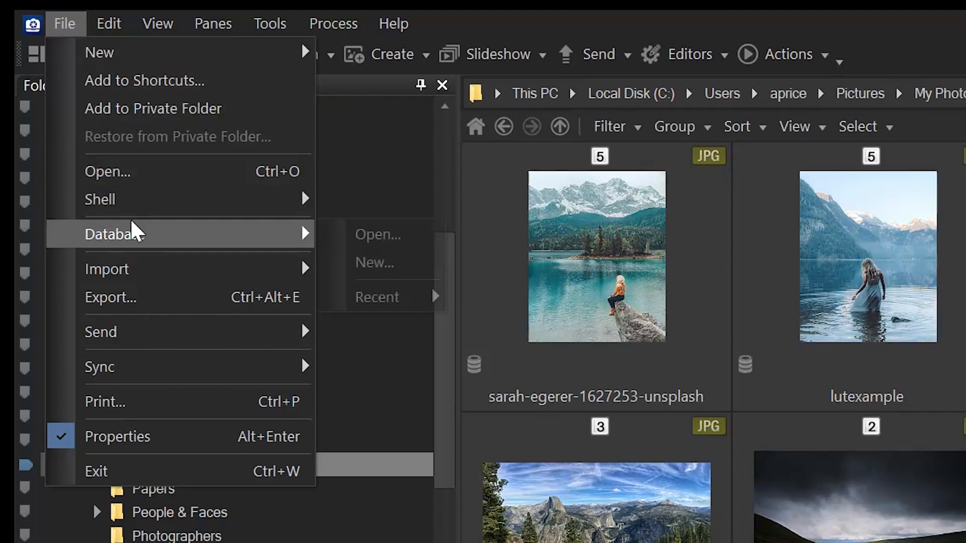
mouse_move(375, 263)
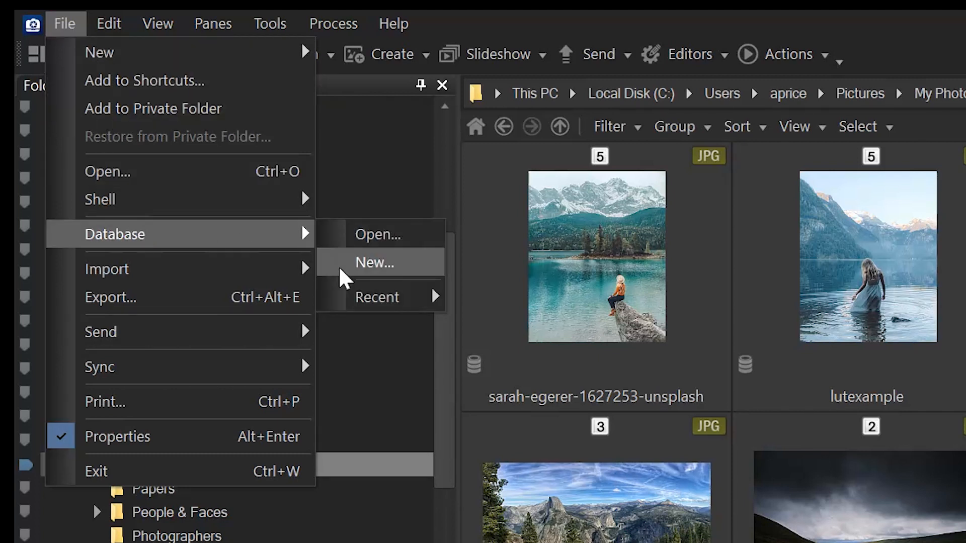
left_click(374, 263)
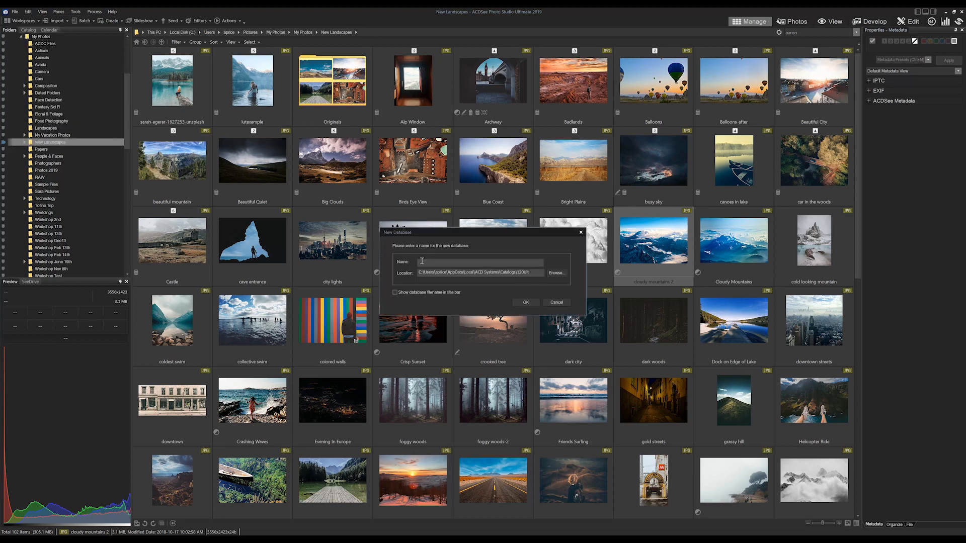
type("My New Da")
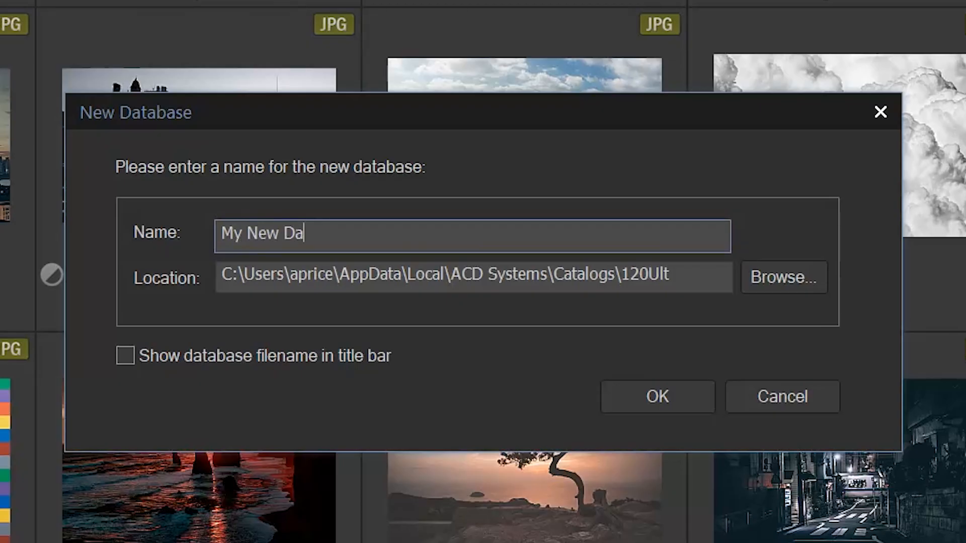
type("tabase")
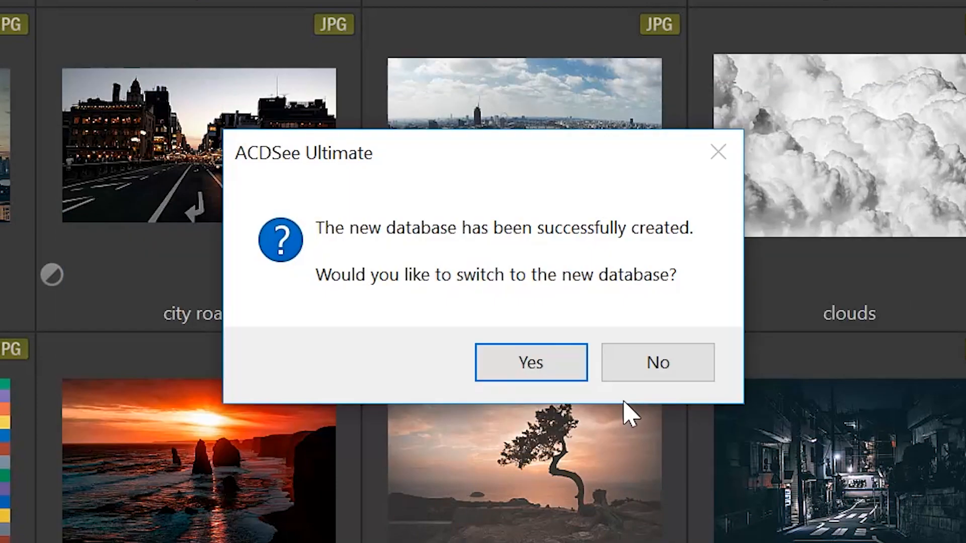
left_click(530, 362)
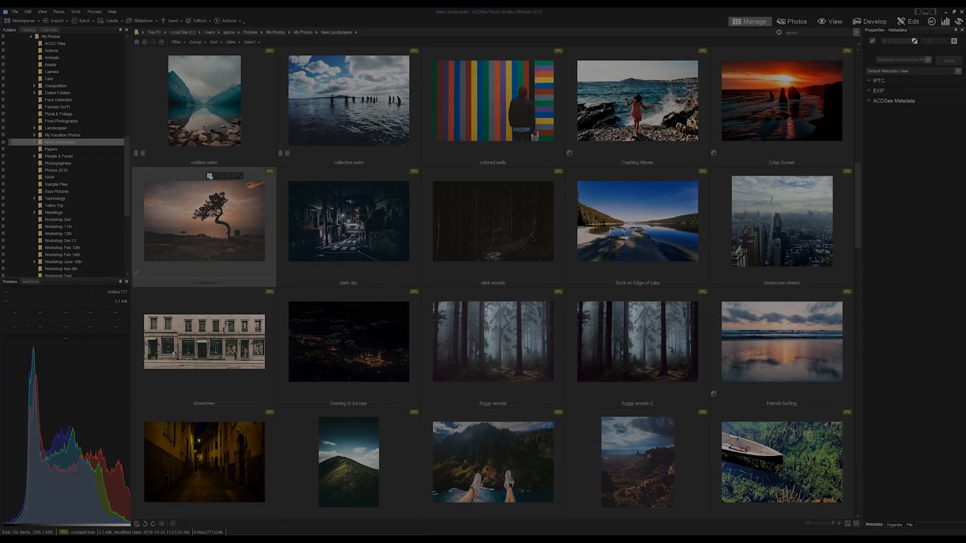
Select the dark city, dark woods, Dock on Edge of Lake and downtown streets photos
left_click(348, 220)
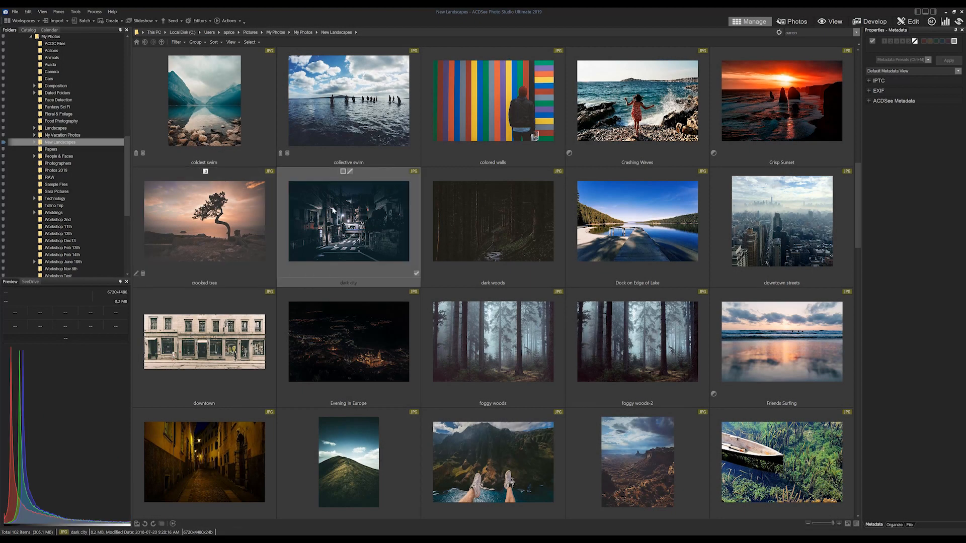
left_click(492, 220)
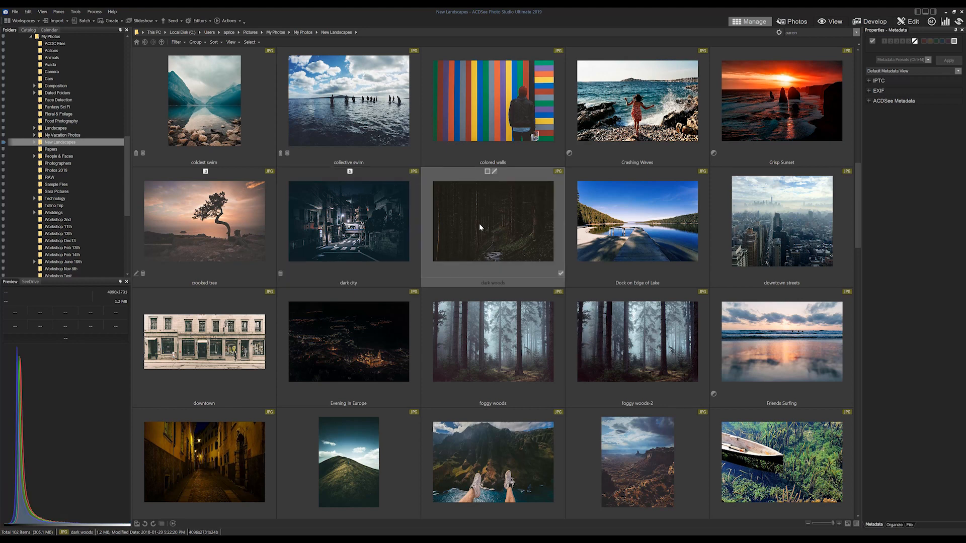
left_click(637, 221)
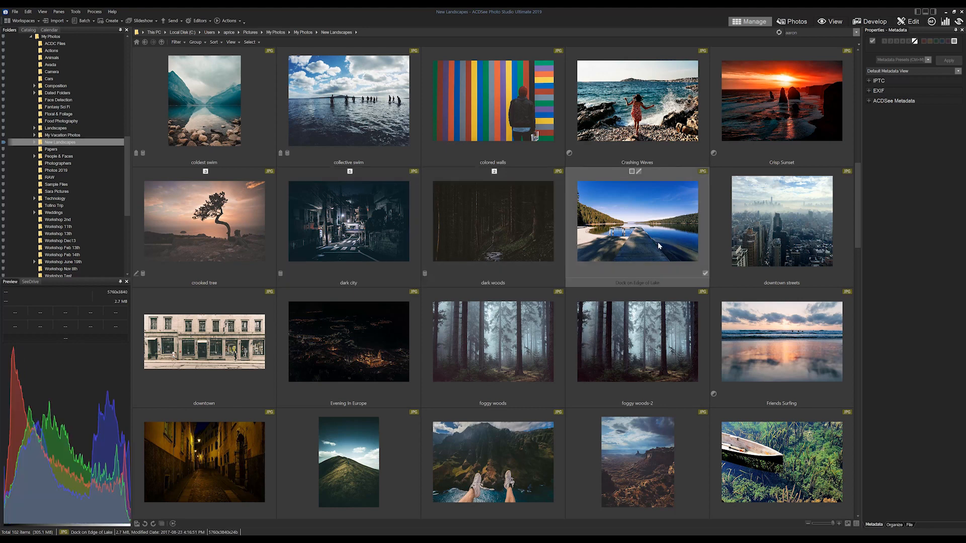
left_click(780, 221)
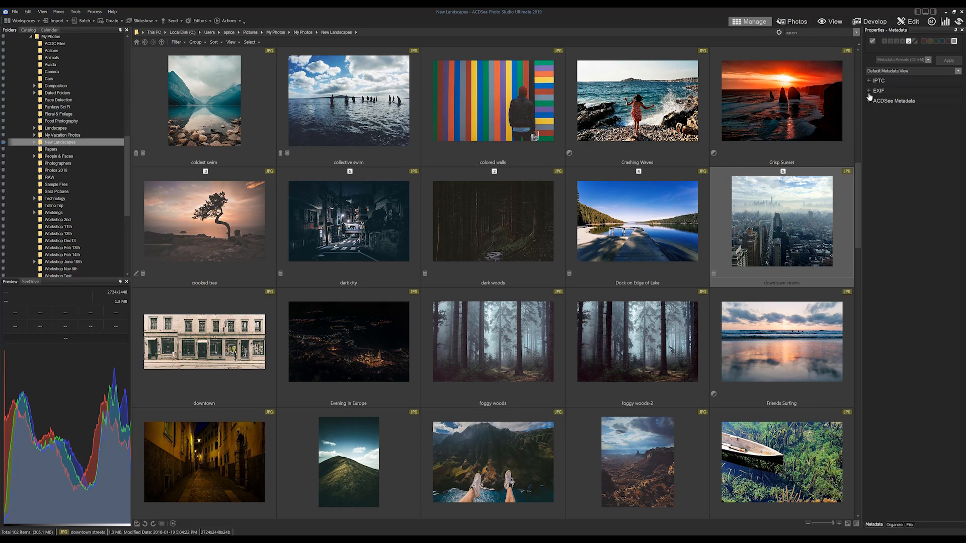
Assign the Buildings quick category, creating it when prompted, then select Dock on Edge of Lake
left_click(894, 526)
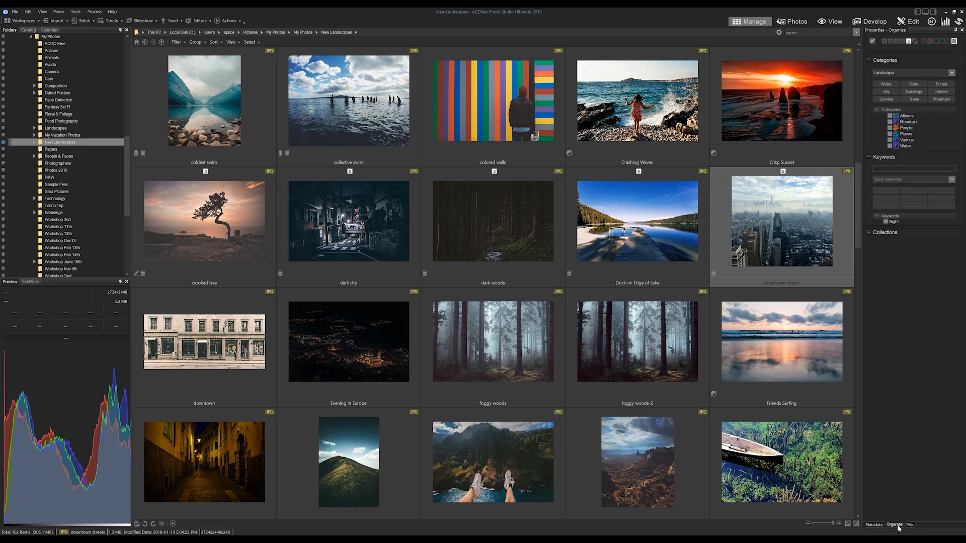
mouse_move(913, 92)
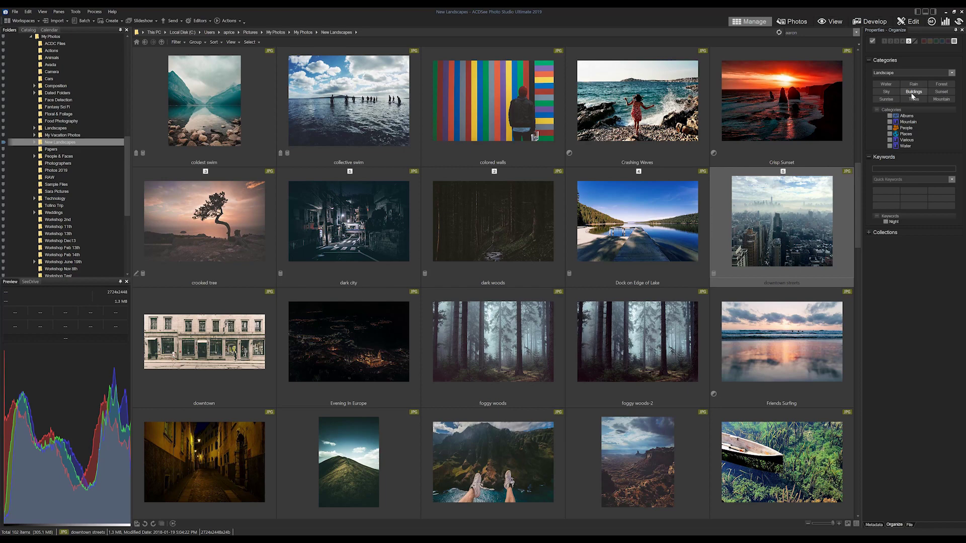
left_click(913, 92)
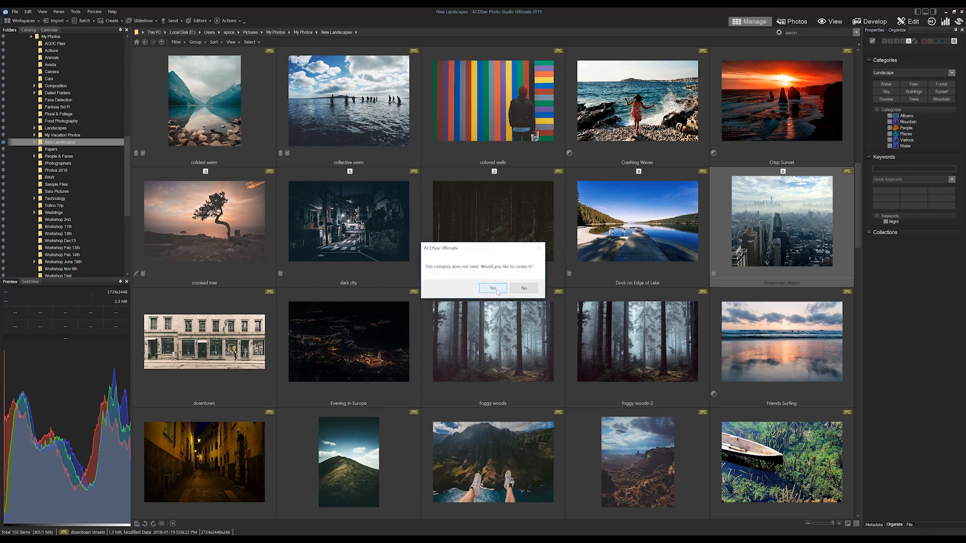
left_click(492, 288)
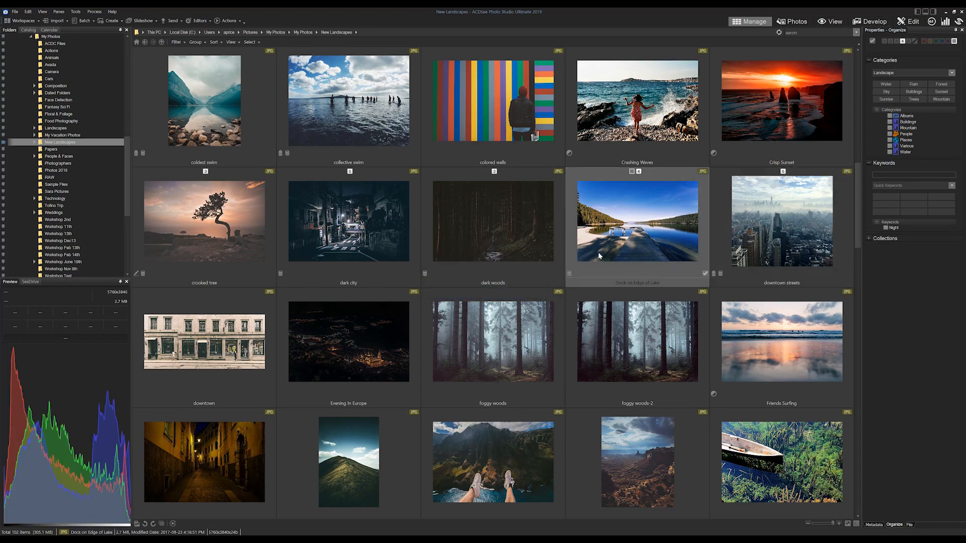
left_click(885, 83)
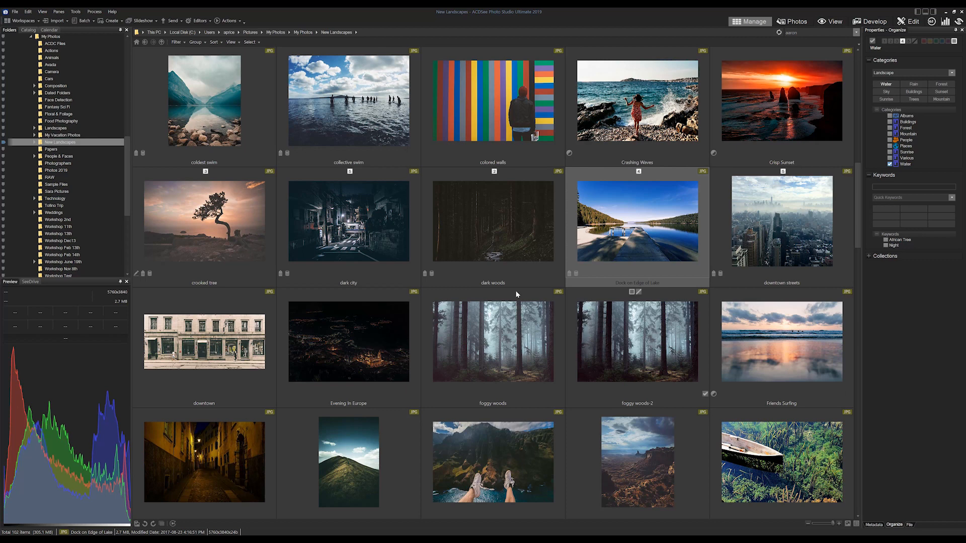
Catalog Pictures plus the E:\Photos National Park folder with RAW preview file creation enabled
left_click(492, 221)
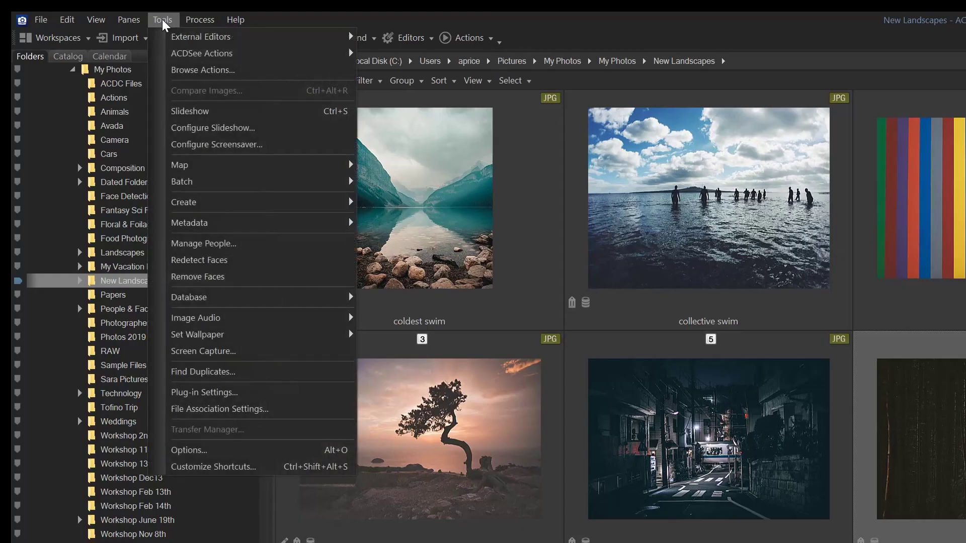
mouse_move(213, 297)
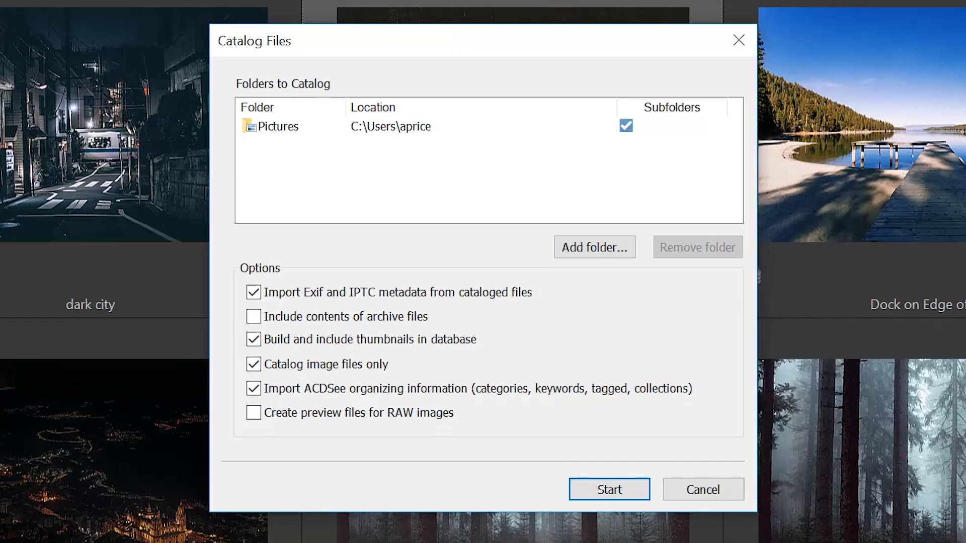
mouse_move(429, 51)
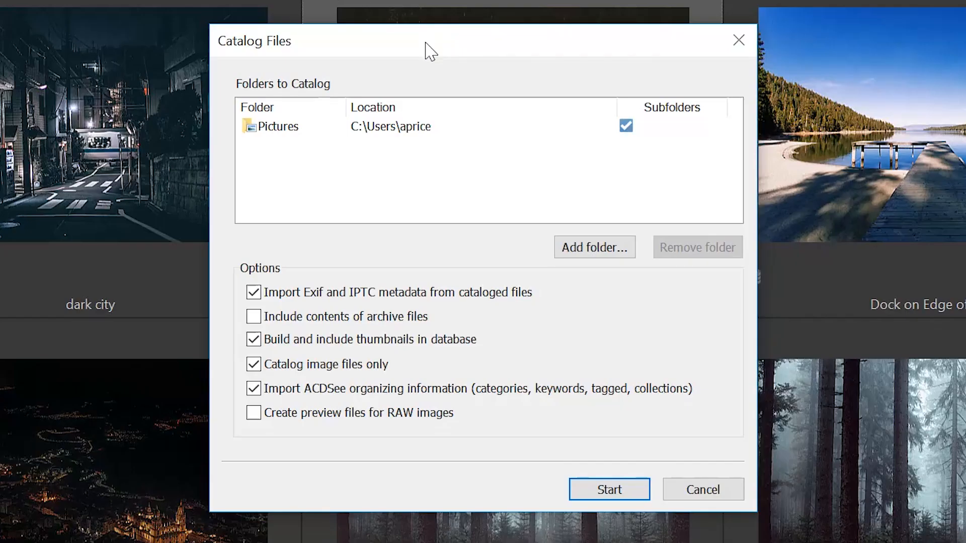
left_click_drag(428, 48, 454, 52)
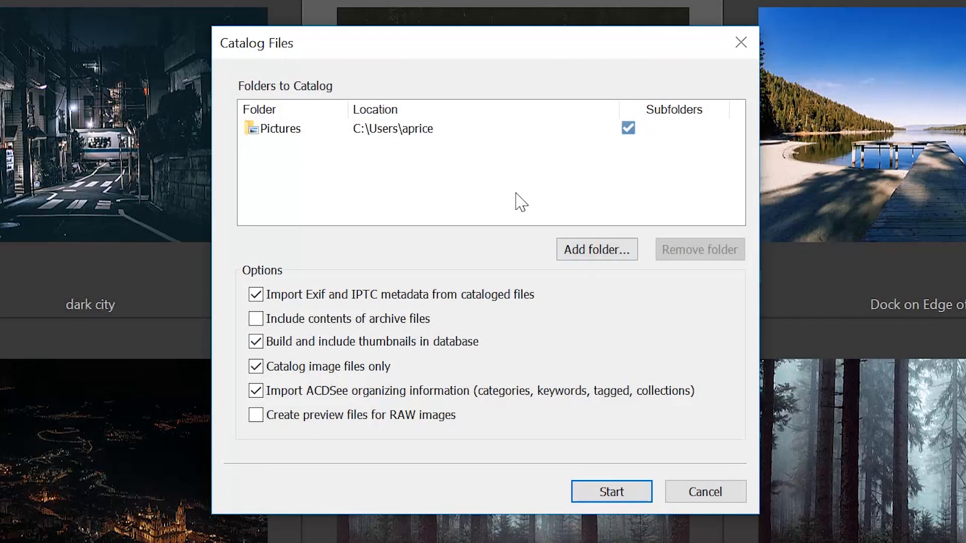
left_click(596, 250)
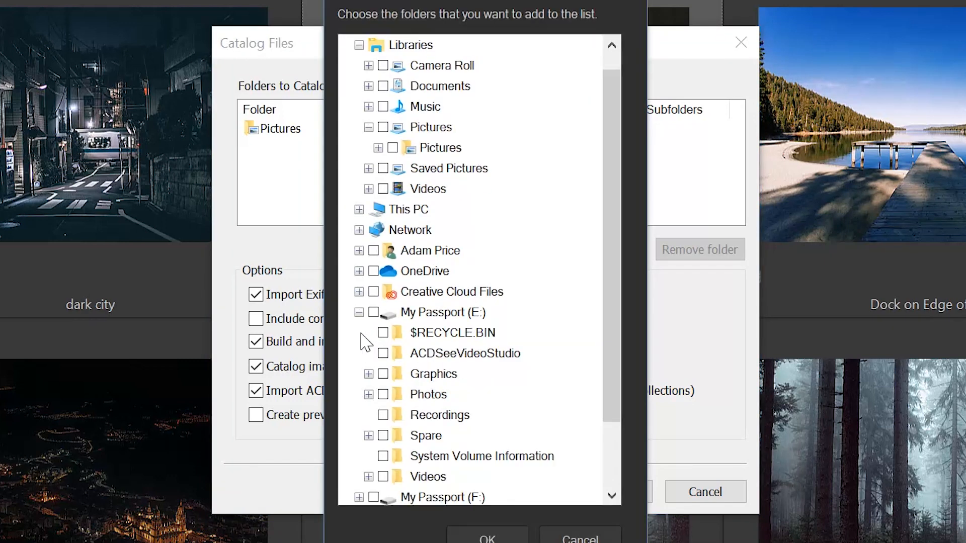
mouse_move(375, 407)
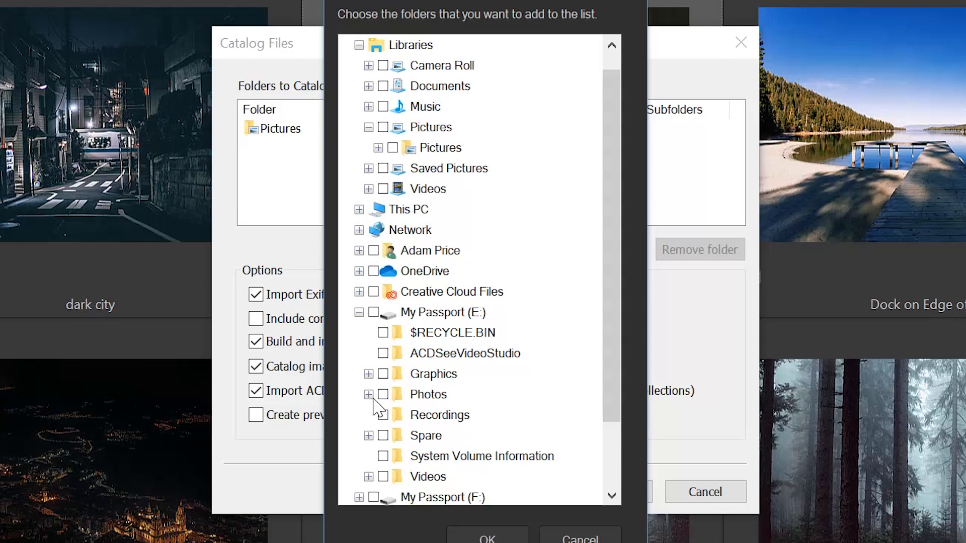
left_click(368, 394)
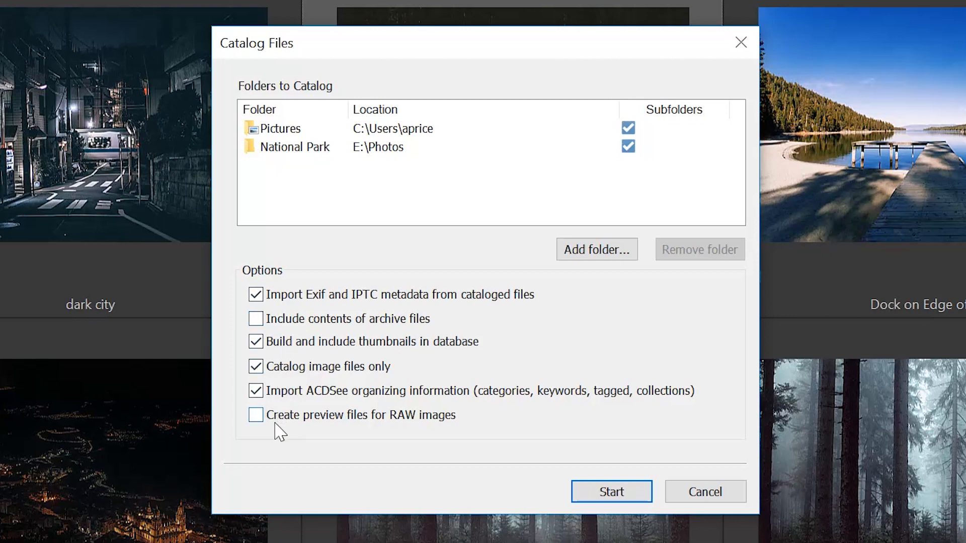
left_click(256, 414)
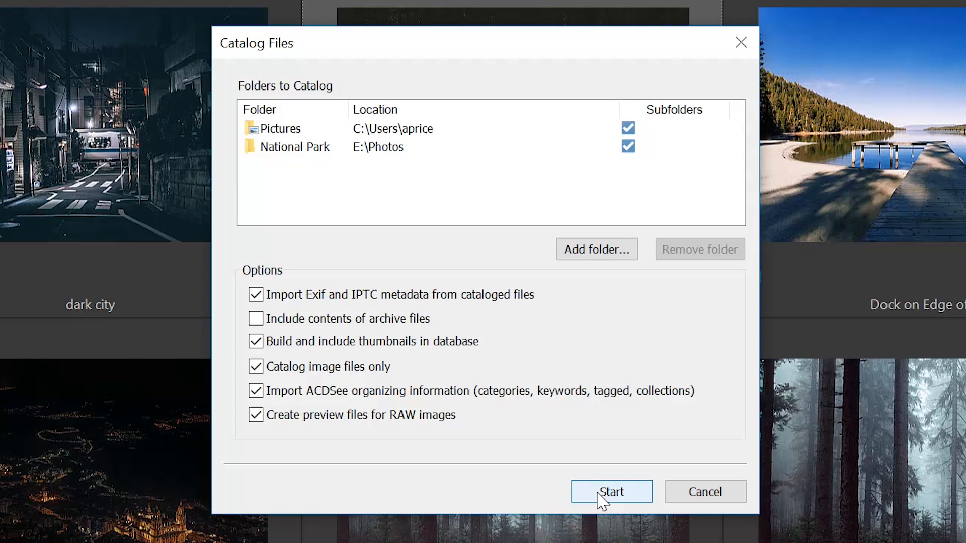
mouse_move(627, 139)
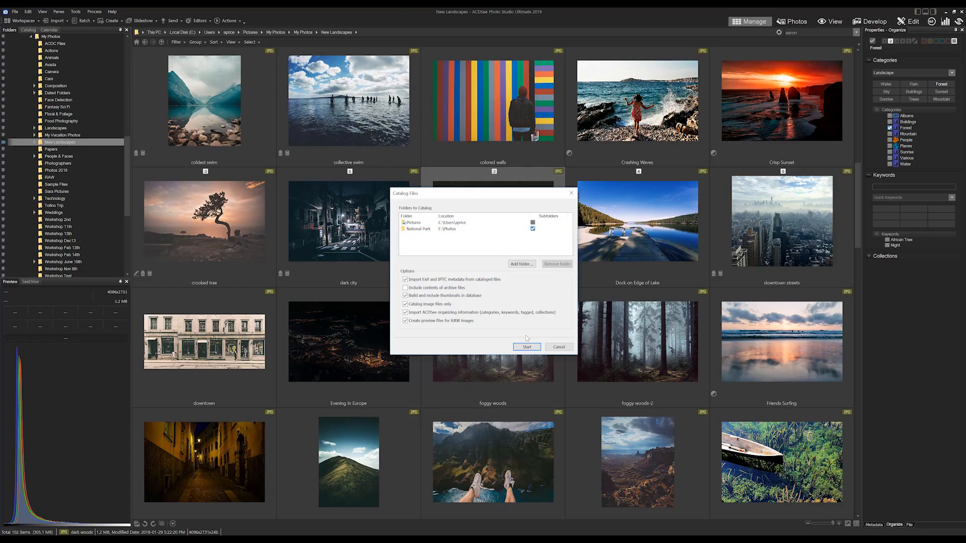
left_click(526, 347)
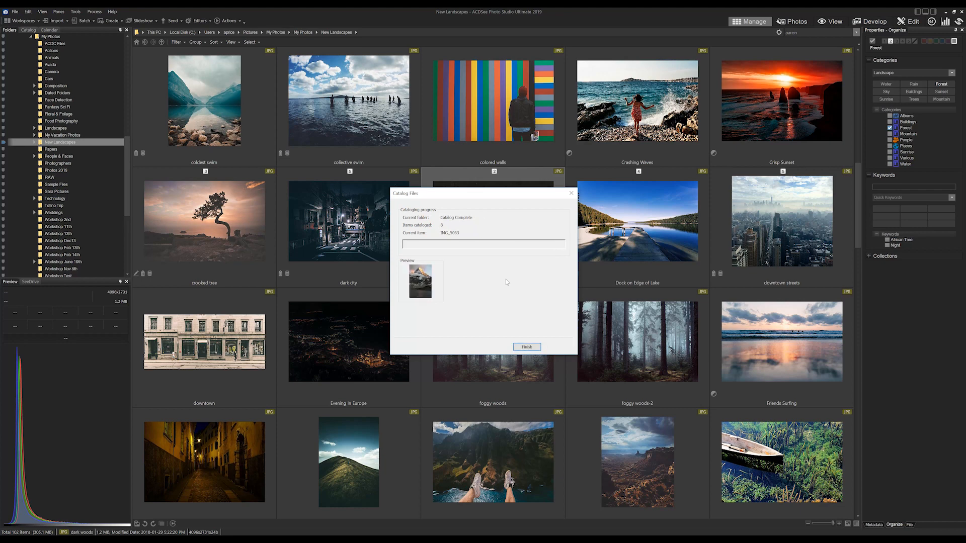
Finish the completed Catalog Files run
left_click(526, 346)
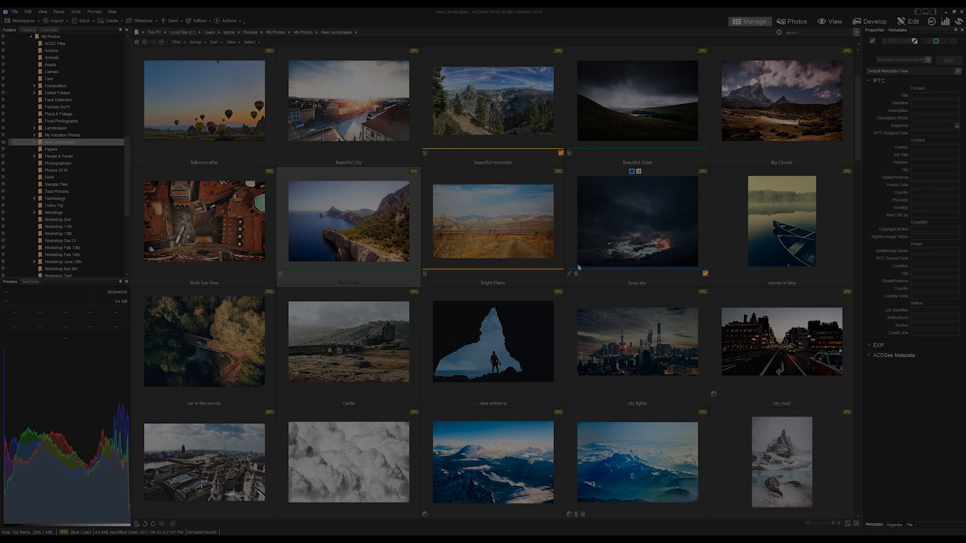
left_click(492, 342)
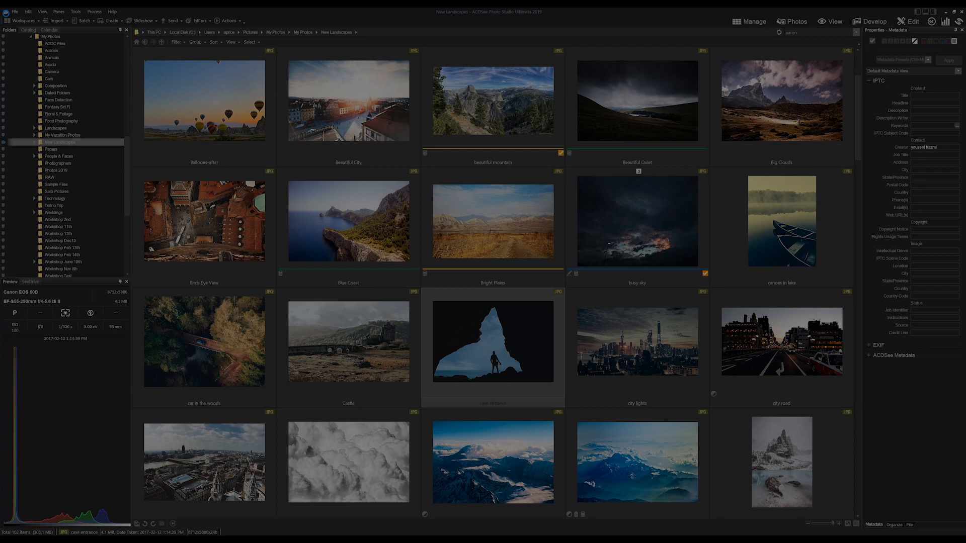
left_click(874, 21)
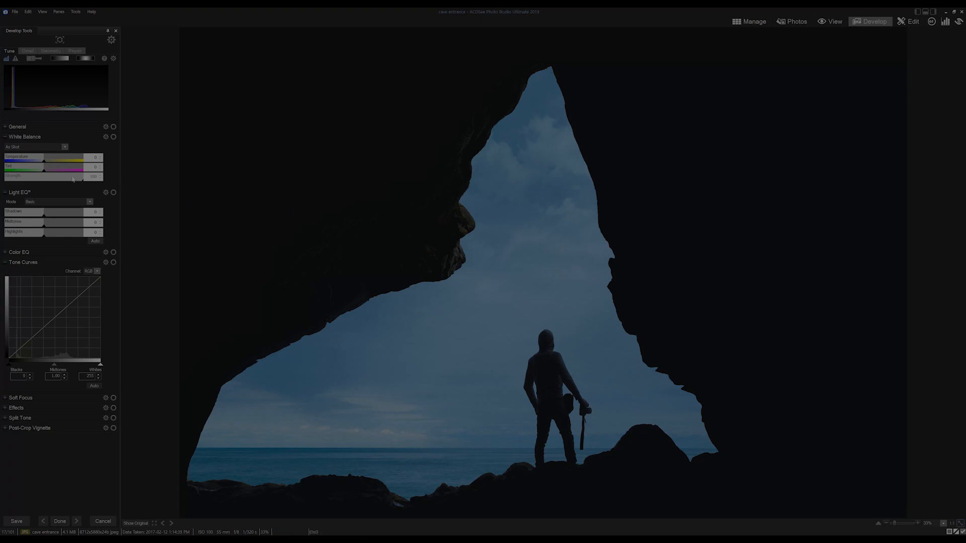
left_click_drag(43, 160, 58, 160)
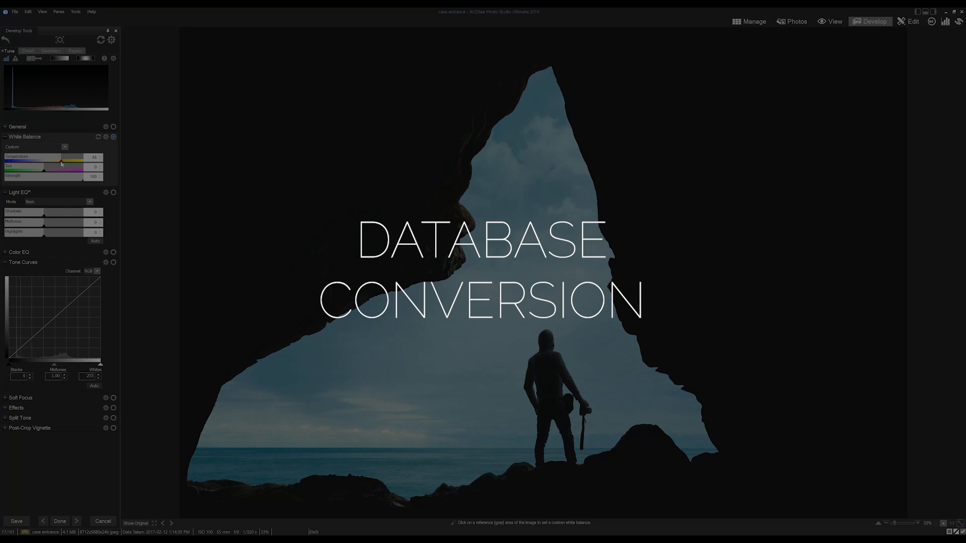
left_click_drag(61, 161, 50, 161)
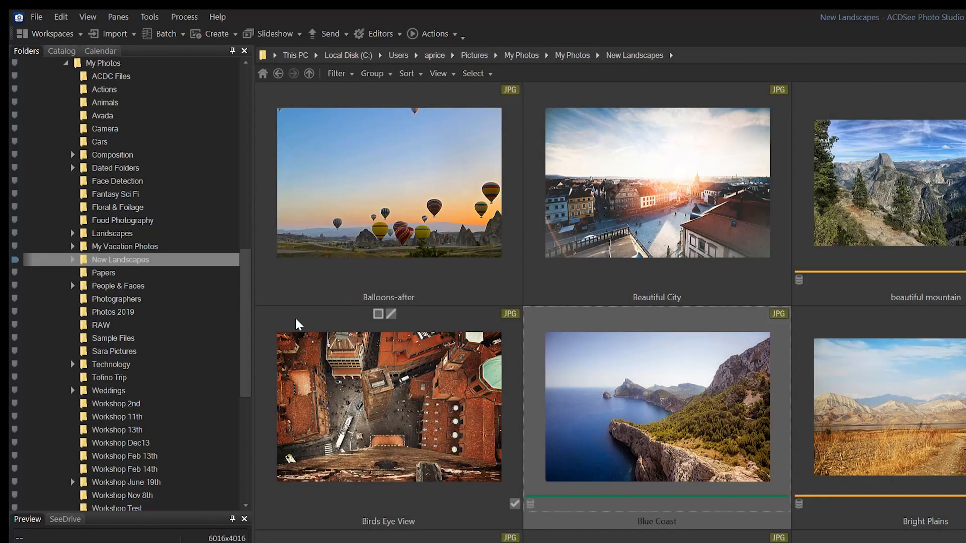
Start Convert Database and choose ACDSee Ultimate 2018 as the source version
left_click(149, 17)
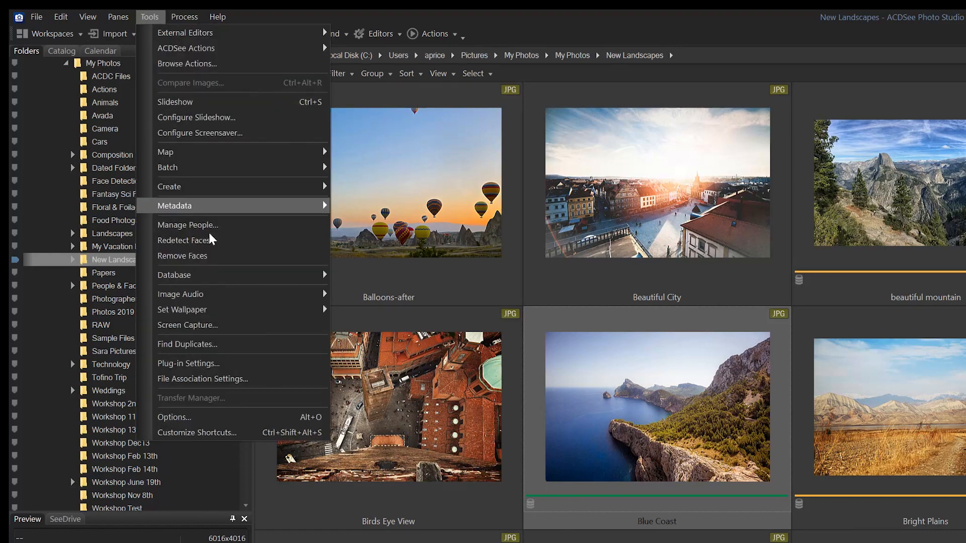
left_click(174, 274)
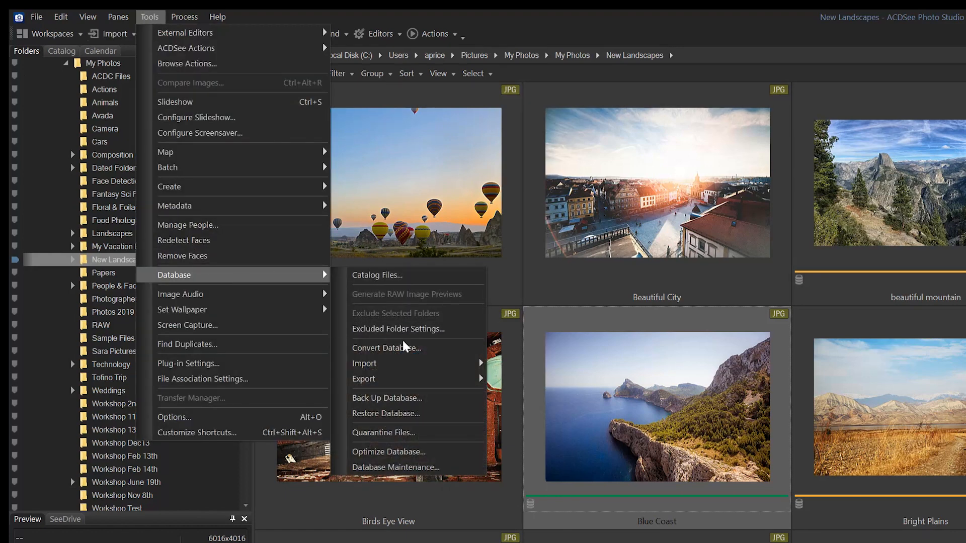
mouse_move(404, 353)
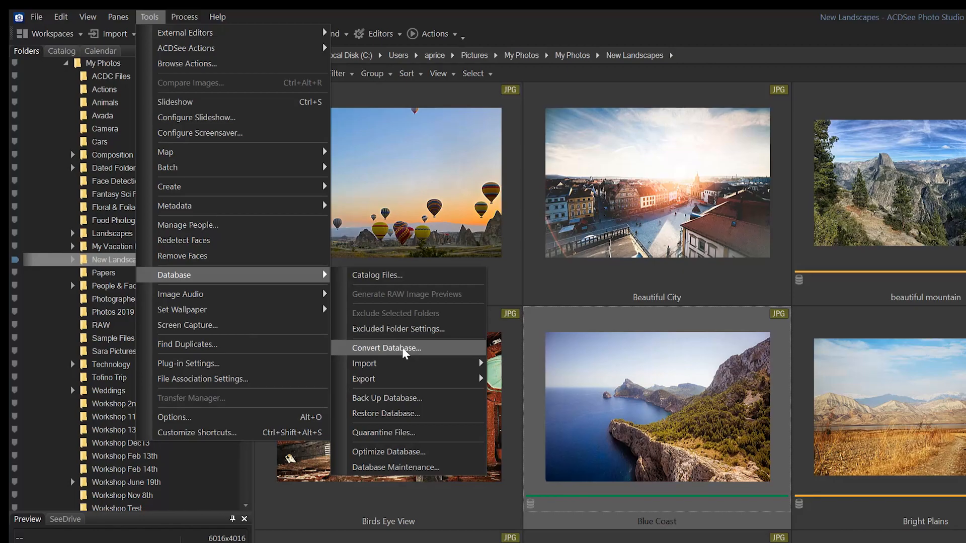
left_click(385, 347)
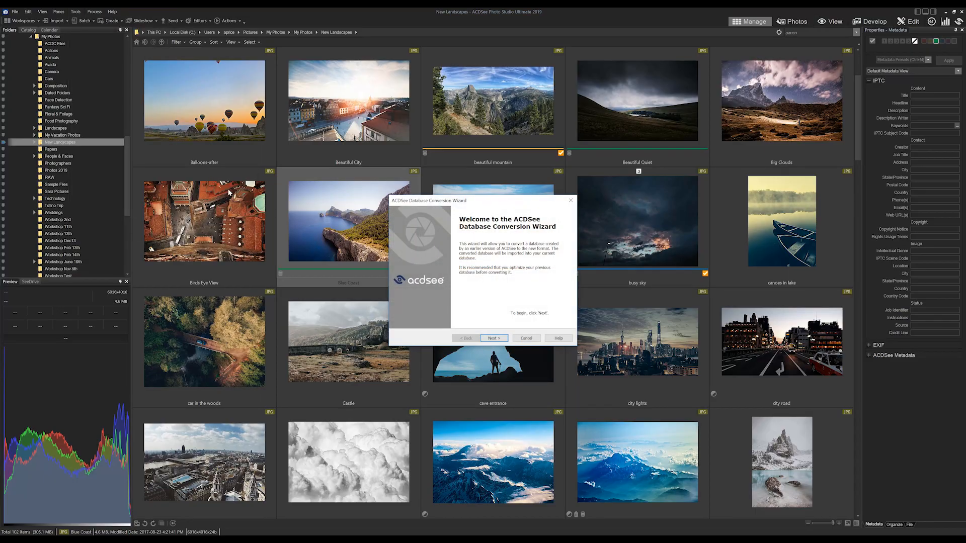
left_click(492, 338)
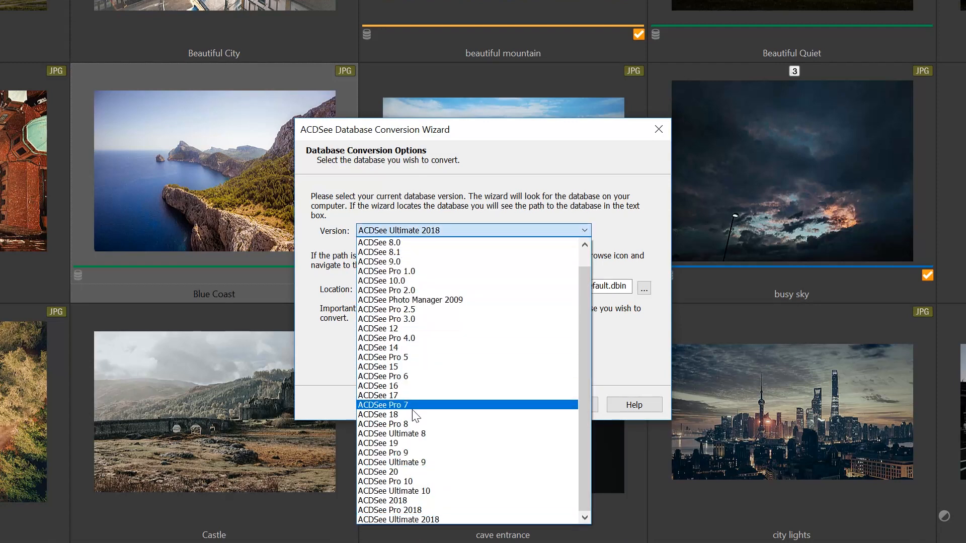
left_click(398, 519)
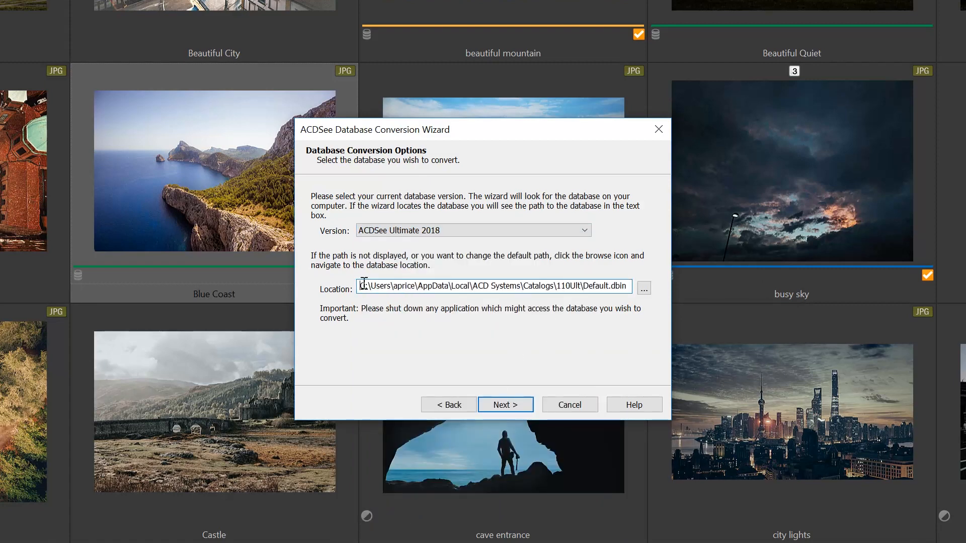
mouse_move(561, 392)
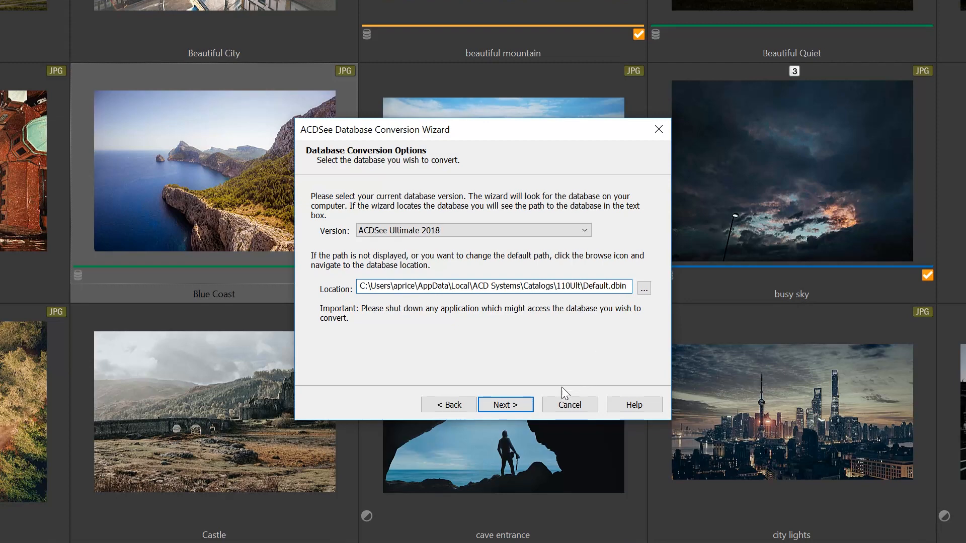
Accept the detected location, keep Optimize on, run the conversion and finish the wizard
left_click(505, 405)
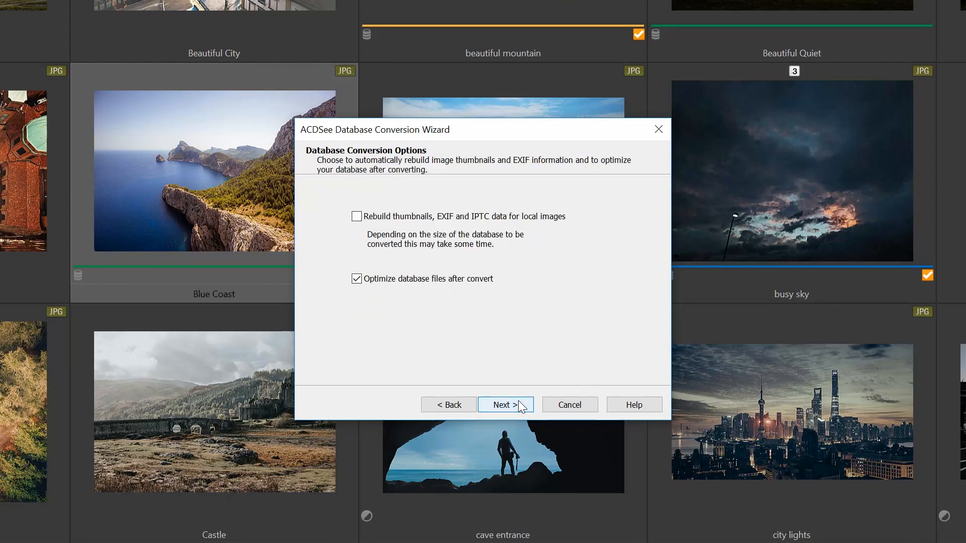
left_click(504, 404)
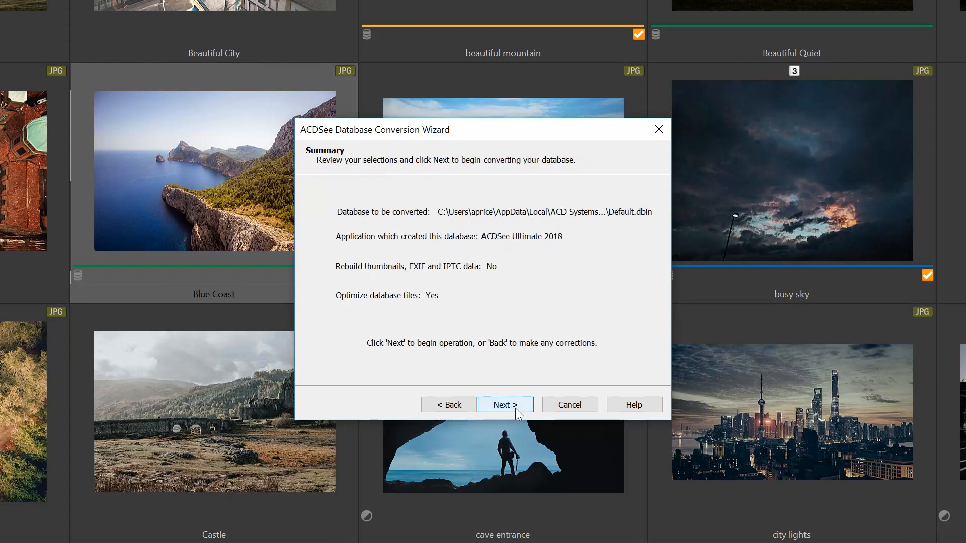
left_click(504, 405)
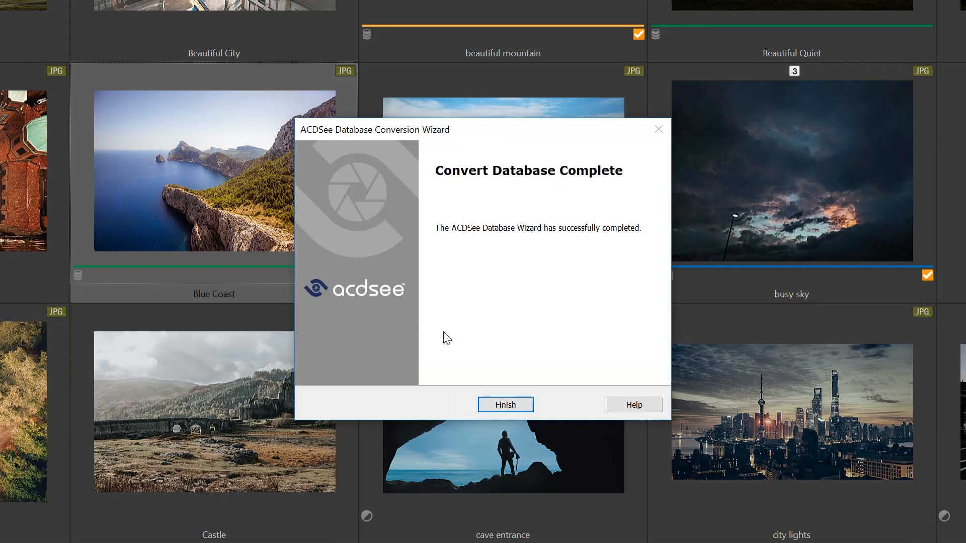
left_click(504, 405)
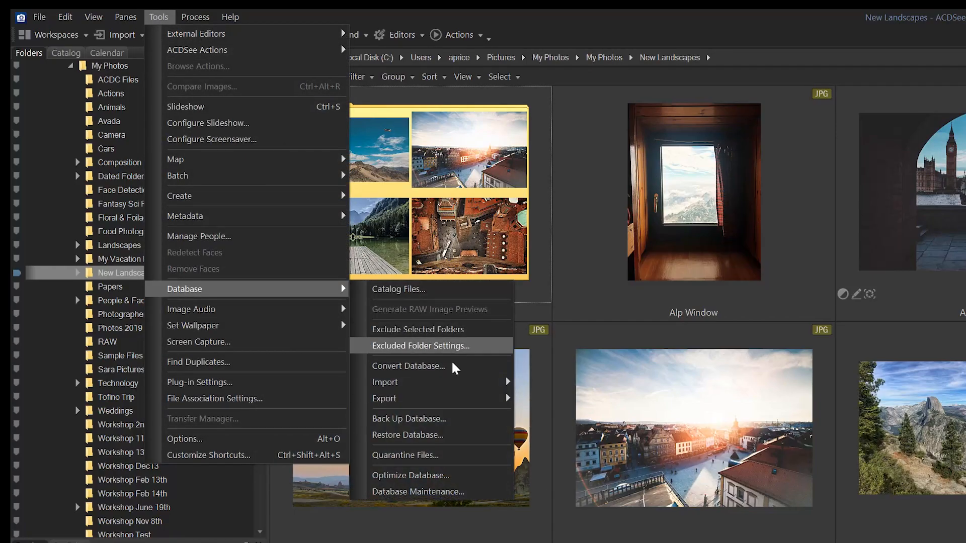
Review the database in Database Maintenance, then search for the moved landscape photo
left_click(417, 492)
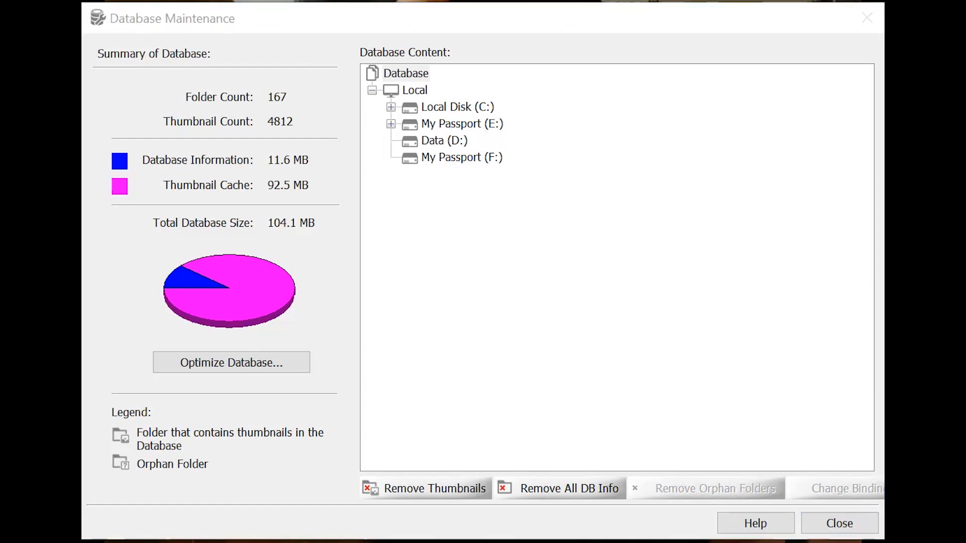
left_click(837, 523)
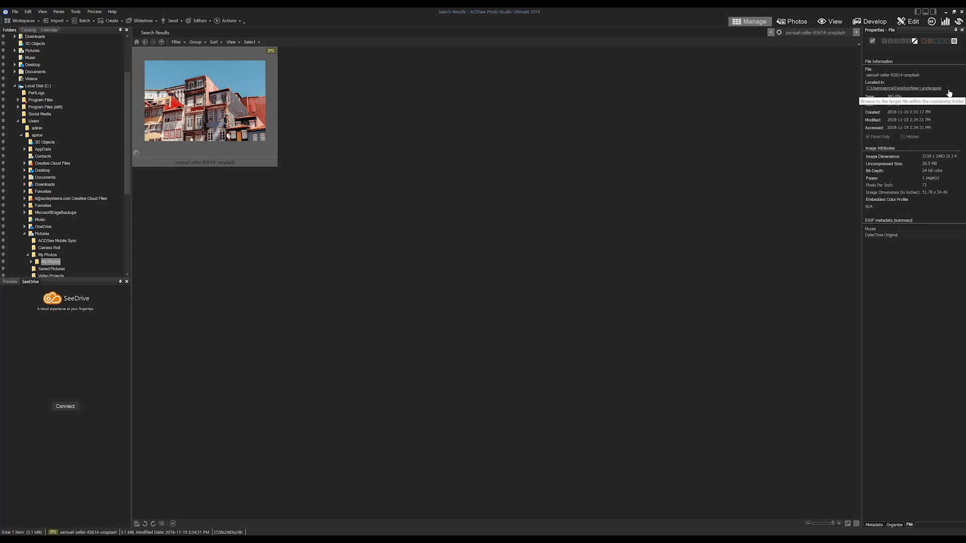
mouse_move(208, 114)
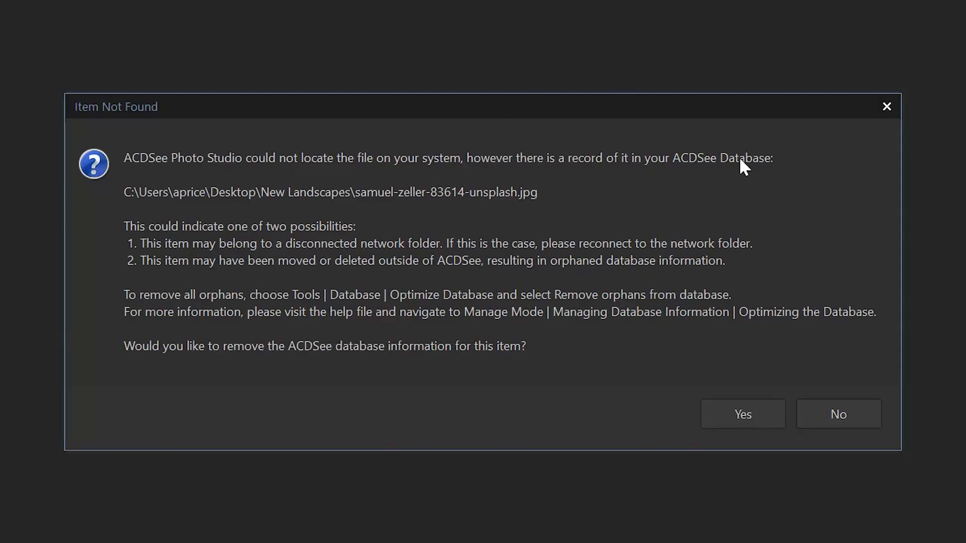
Dismiss the Item Not Found warning and launch Database Maintenance from Tools > Database
left_click(837, 413)
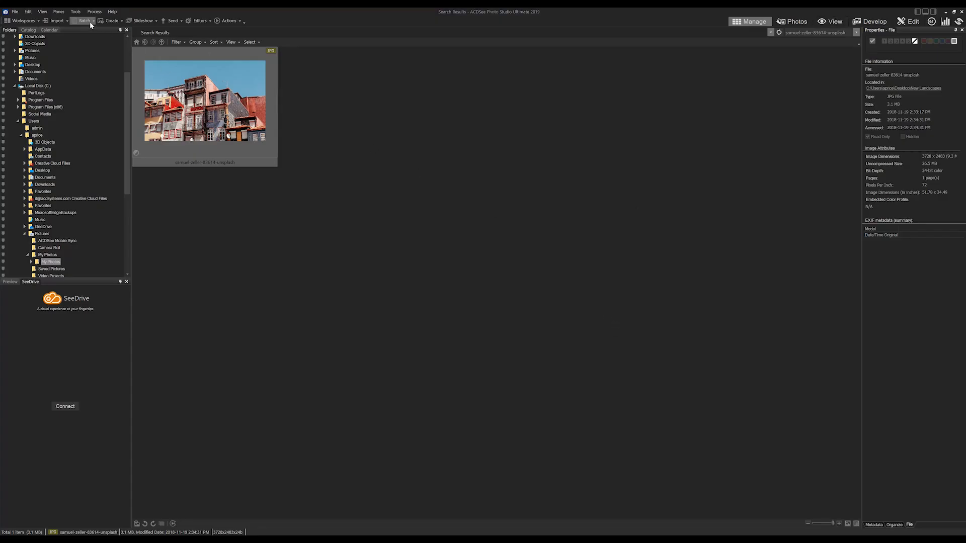
left_click(76, 11)
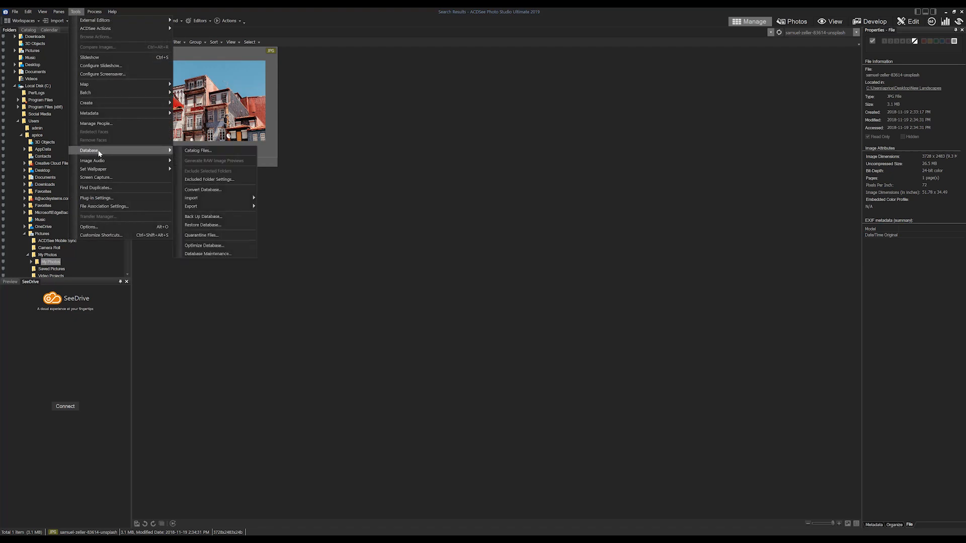
left_click(224, 255)
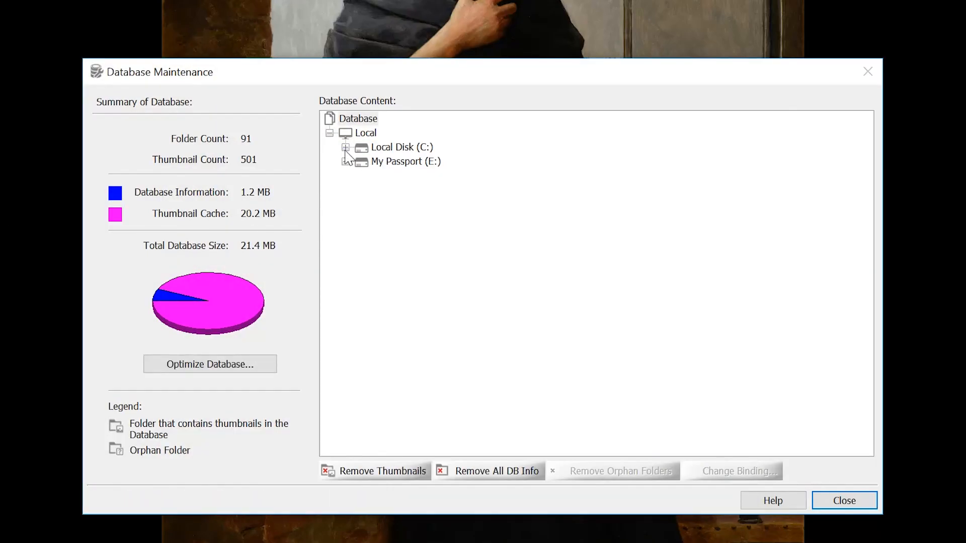
Select the old Desktop\New Landscapes folder record and start changing its binding
left_click(346, 147)
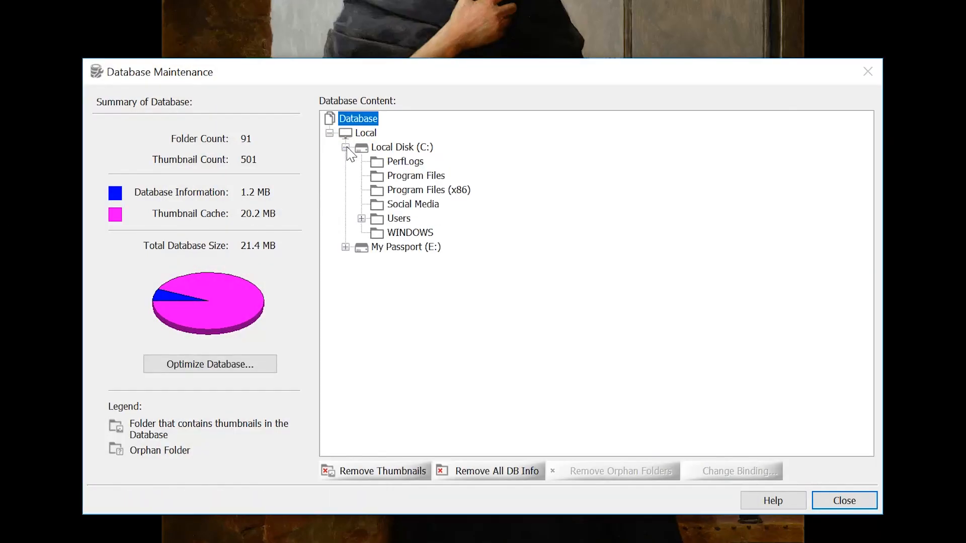
left_click(362, 218)
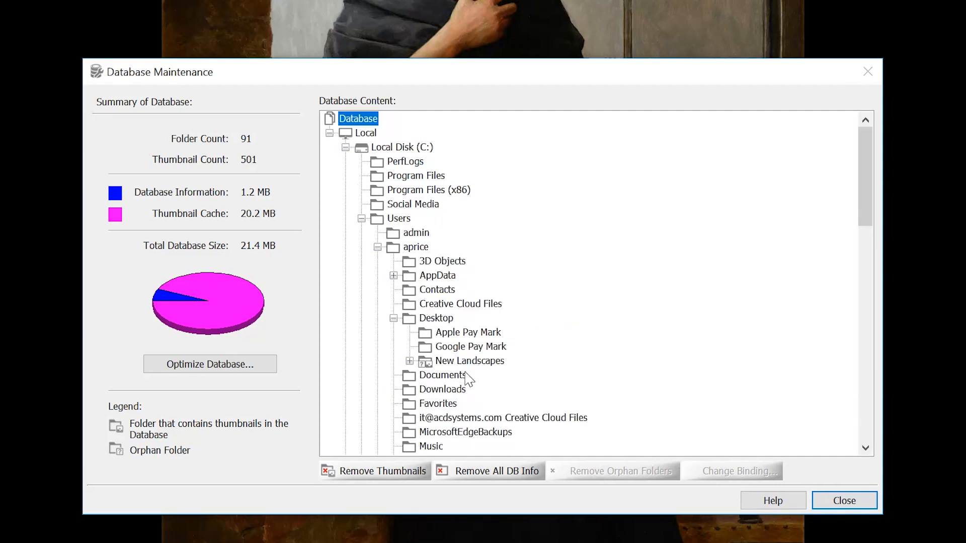
left_click(468, 360)
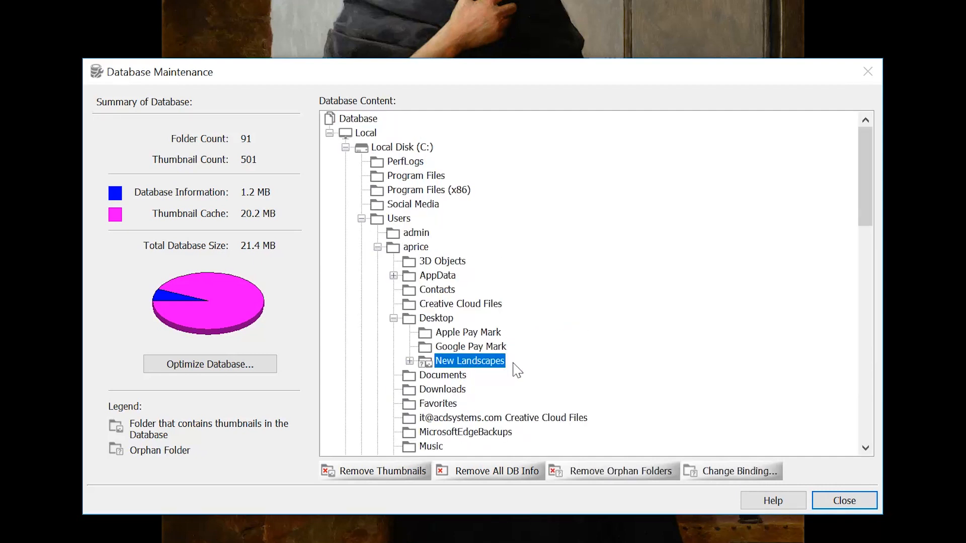
left_click(731, 471)
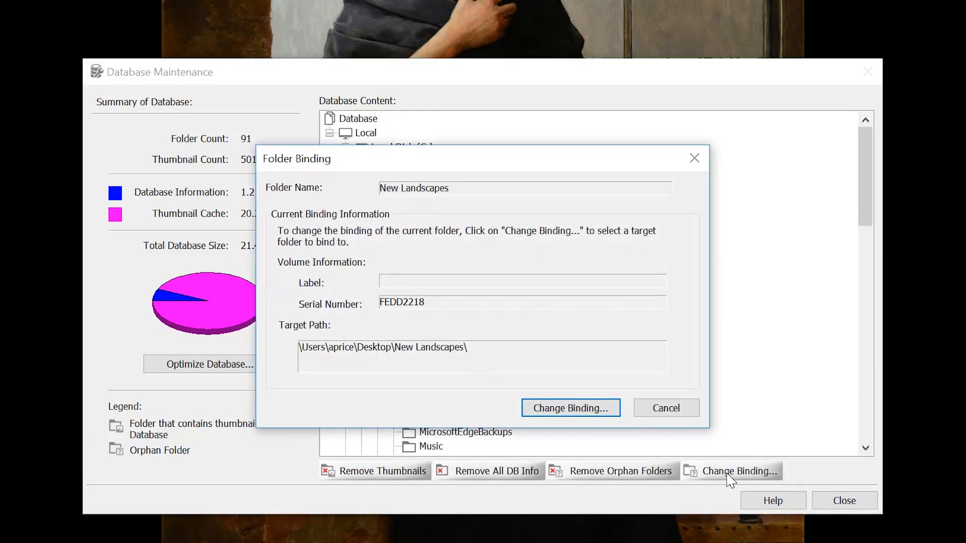
Rebind it to Pictures\My Photos\New Landscapes, confirm the rebinding and close Database Maintenance
left_click(569, 407)
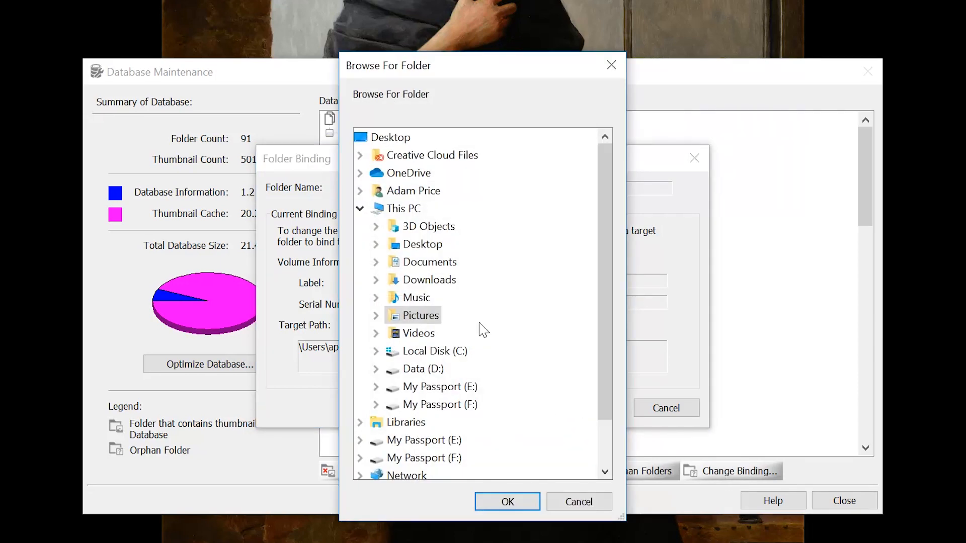
left_click(375, 315)
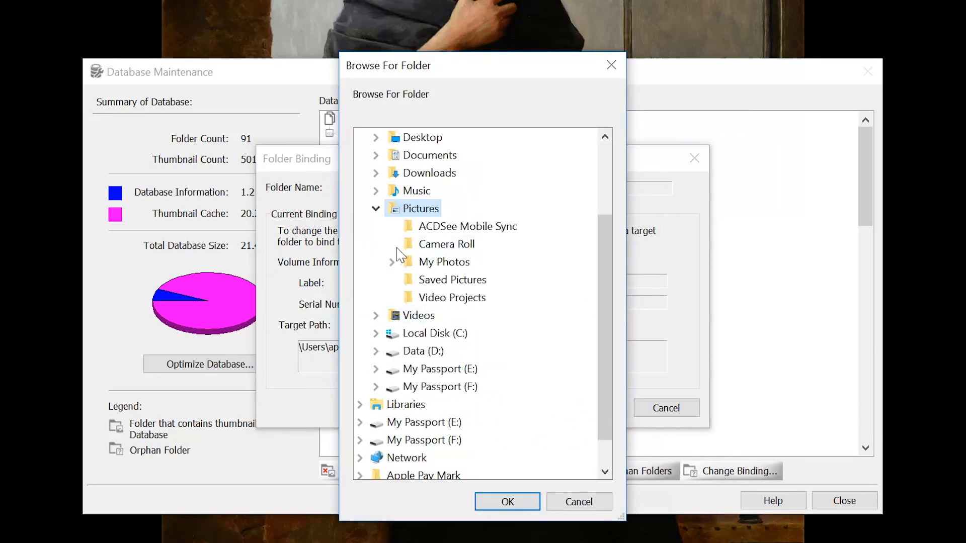
scroll("down", 3)
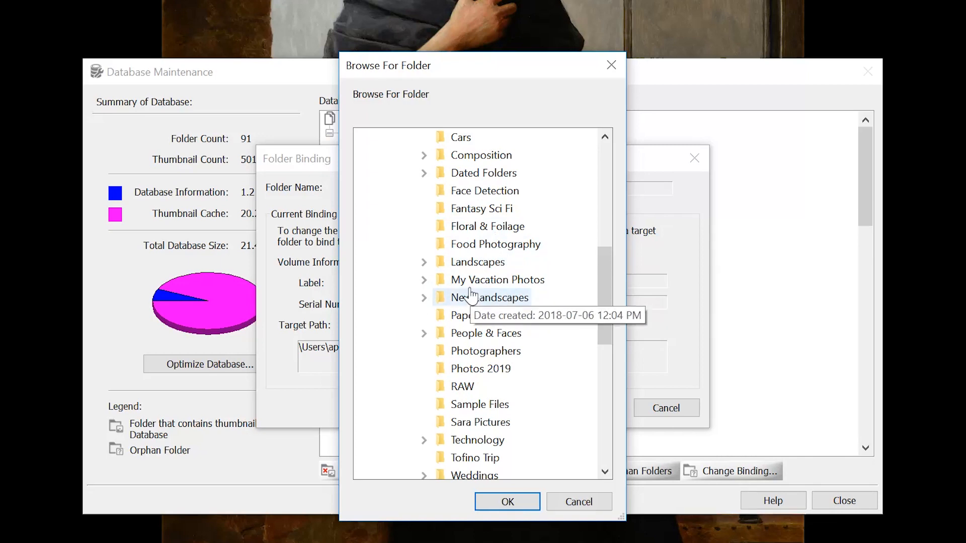
left_click(424, 298)
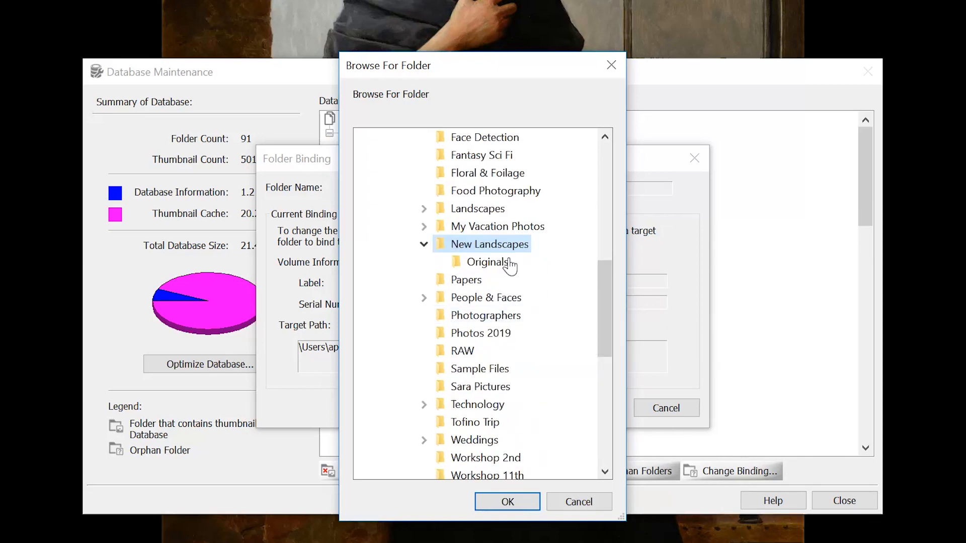
left_click(507, 501)
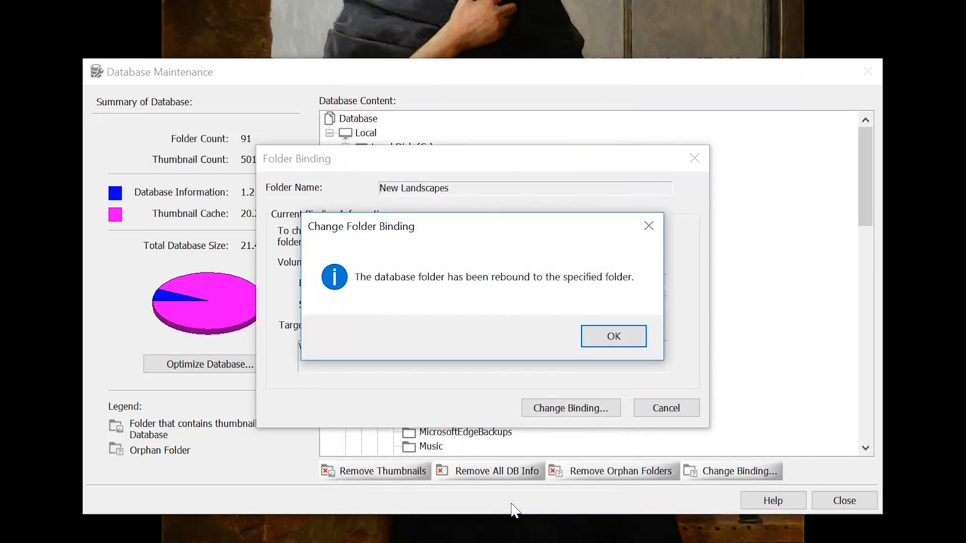
left_click(612, 336)
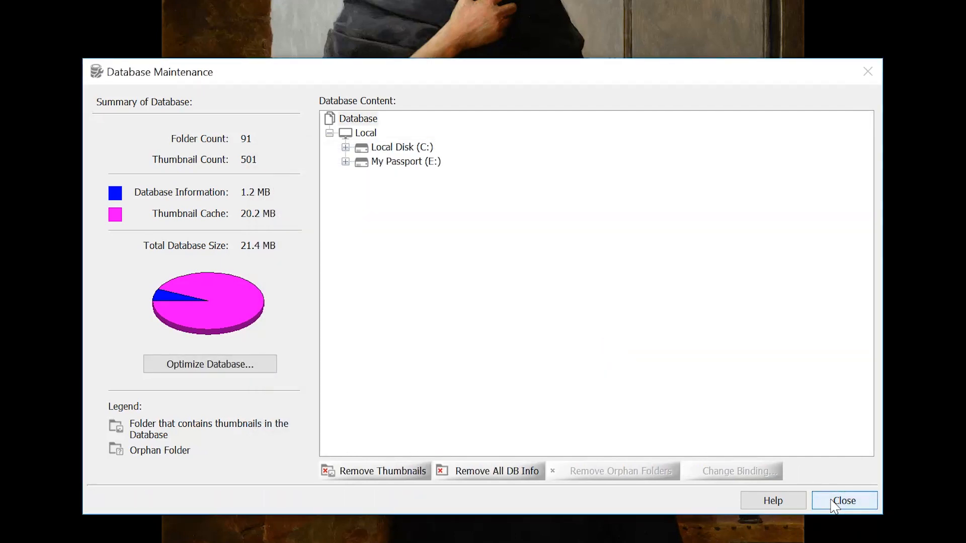
left_click(843, 500)
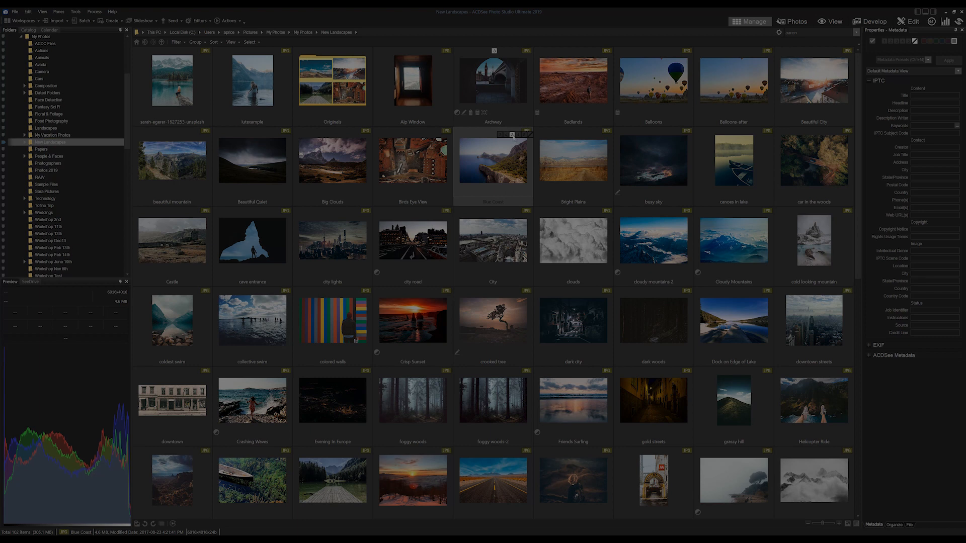
Select the Bright Plains photo in the restored New Landscapes thumbnail grid
left_click(572, 160)
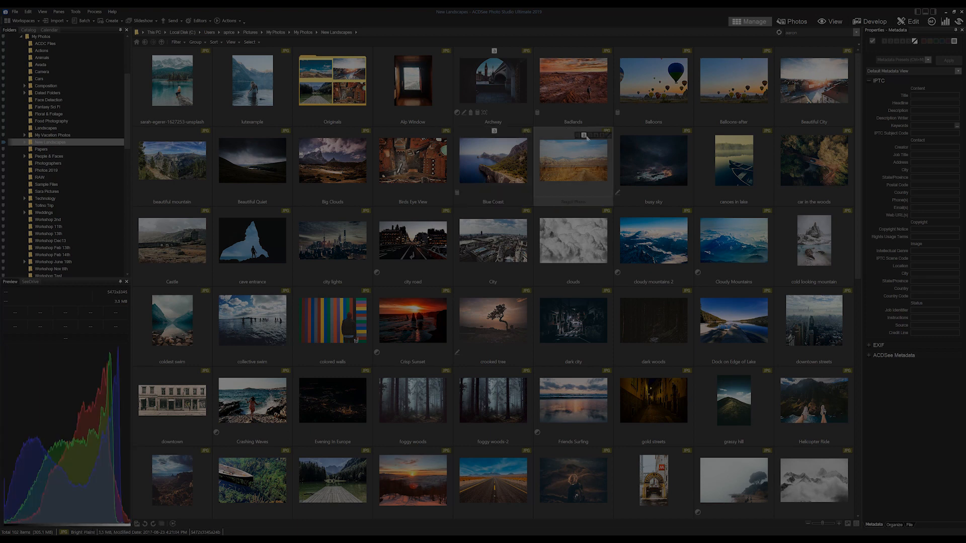
left_click(231, 42)
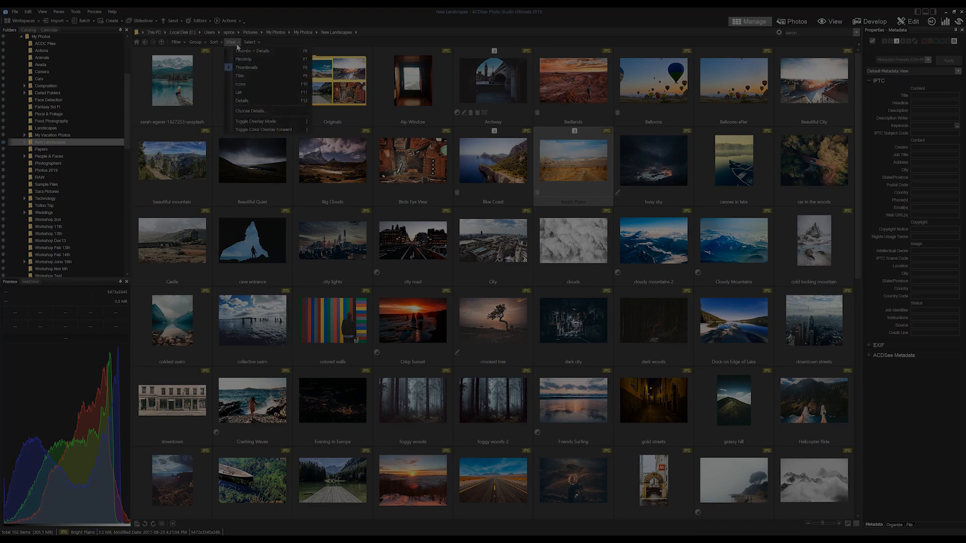